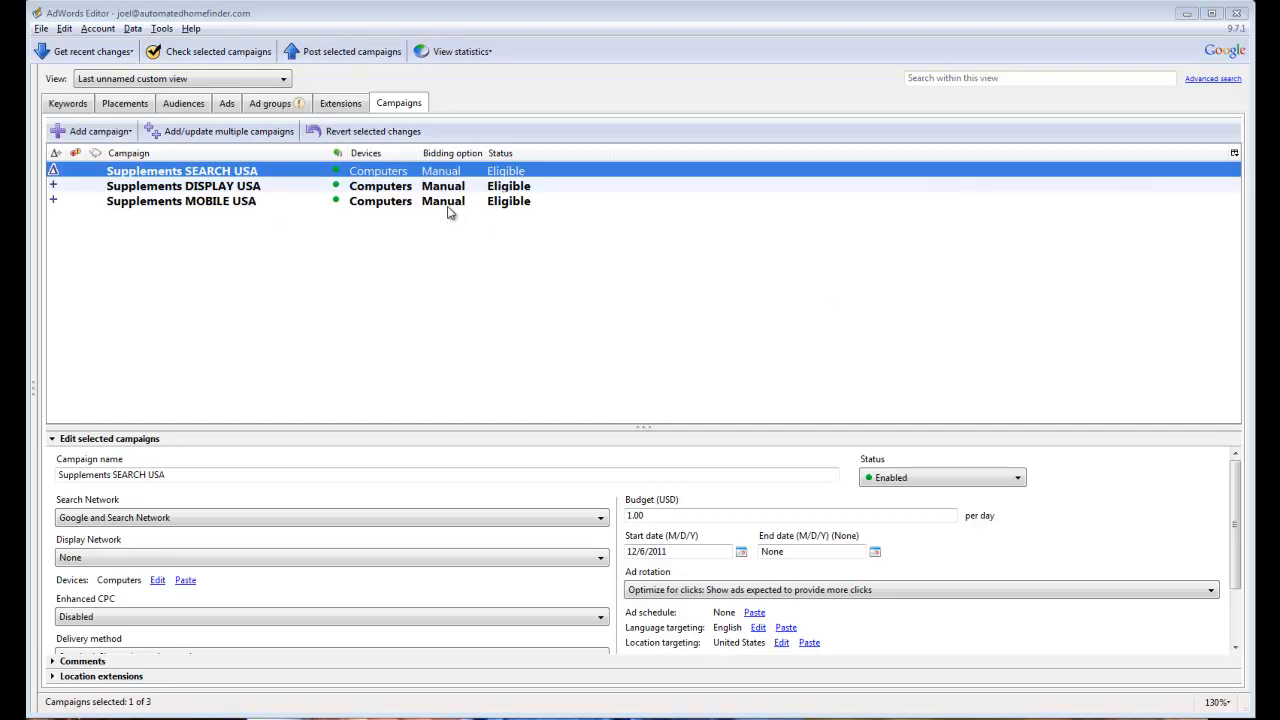
mouse_move(208, 206)
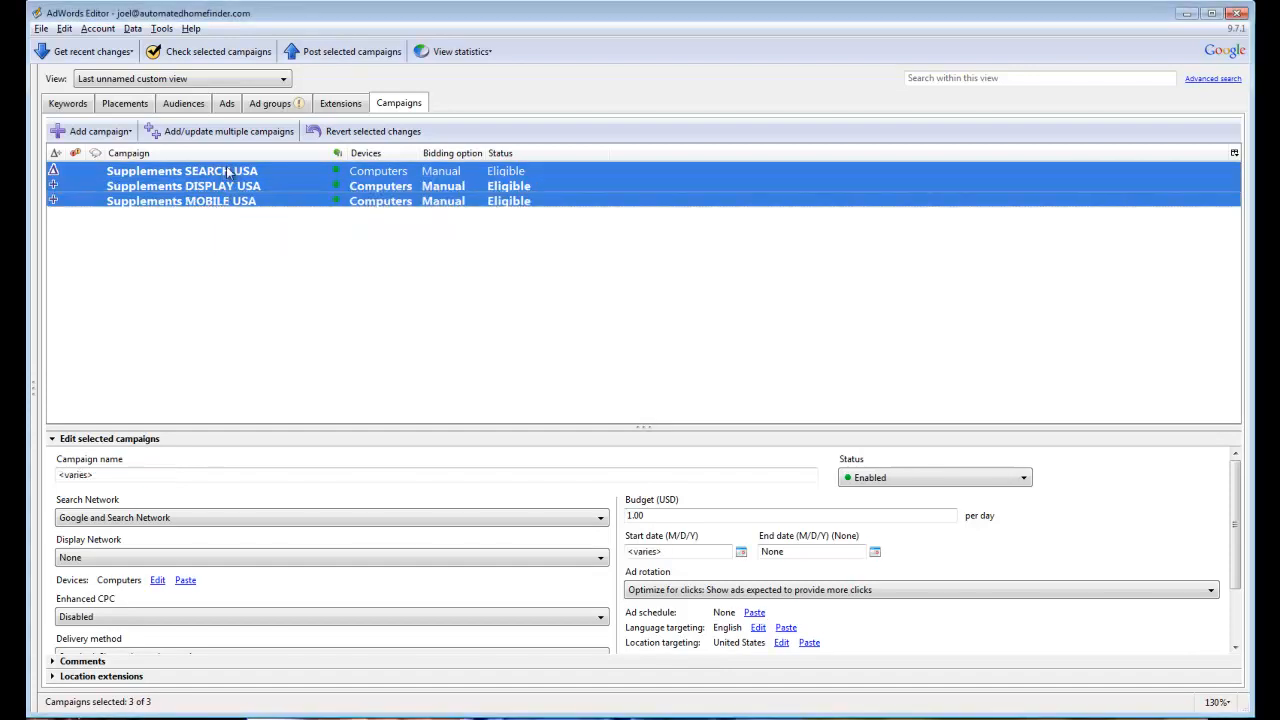
mouse_move(170, 186)
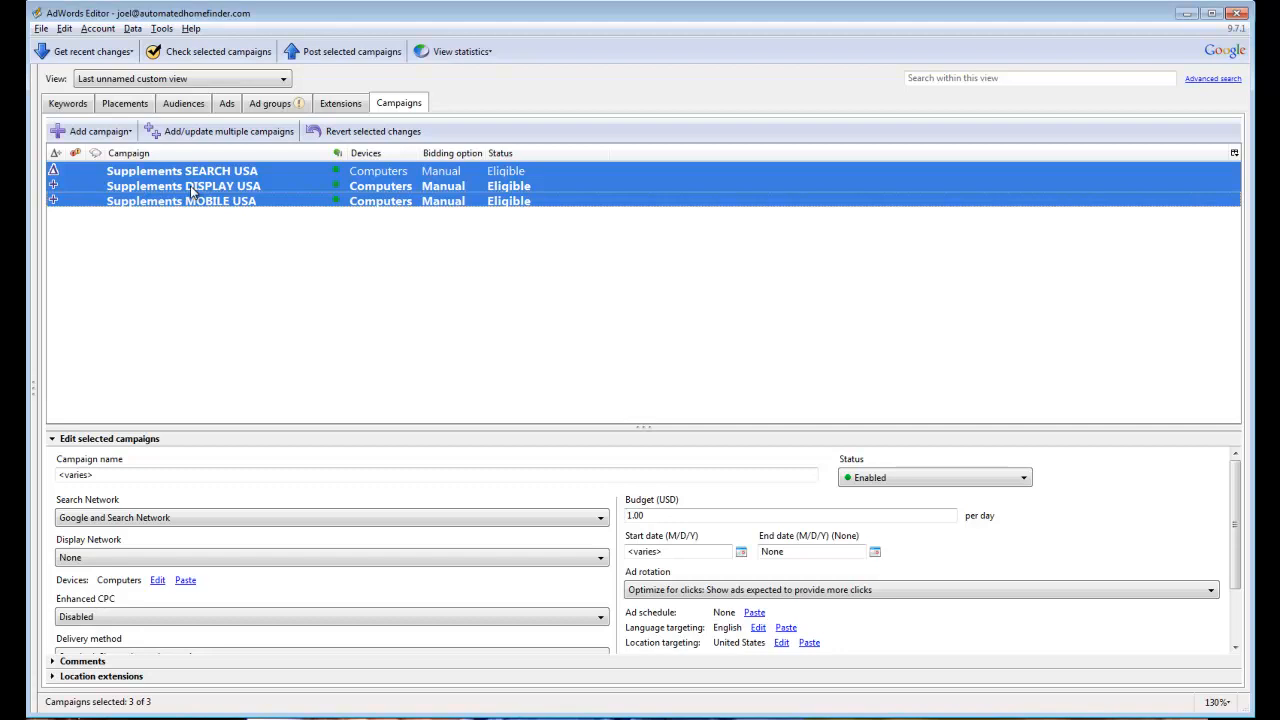
mouse_move(252, 192)
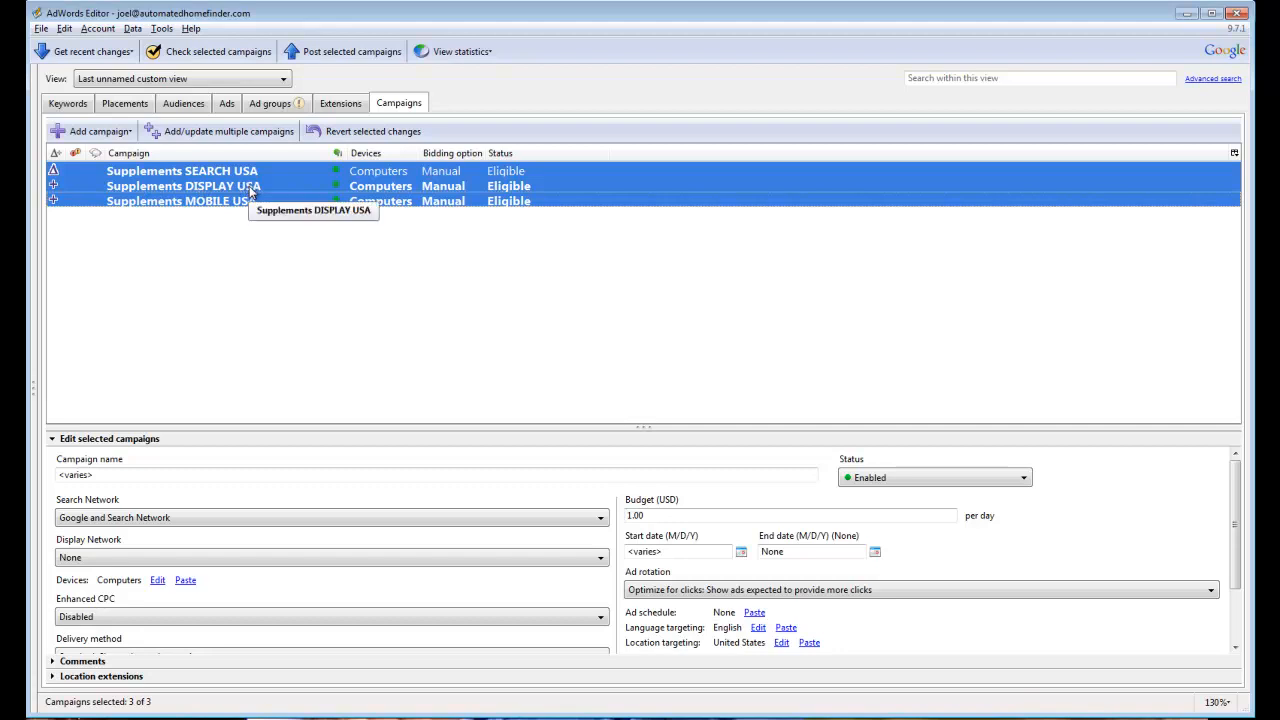
mouse_move(222, 206)
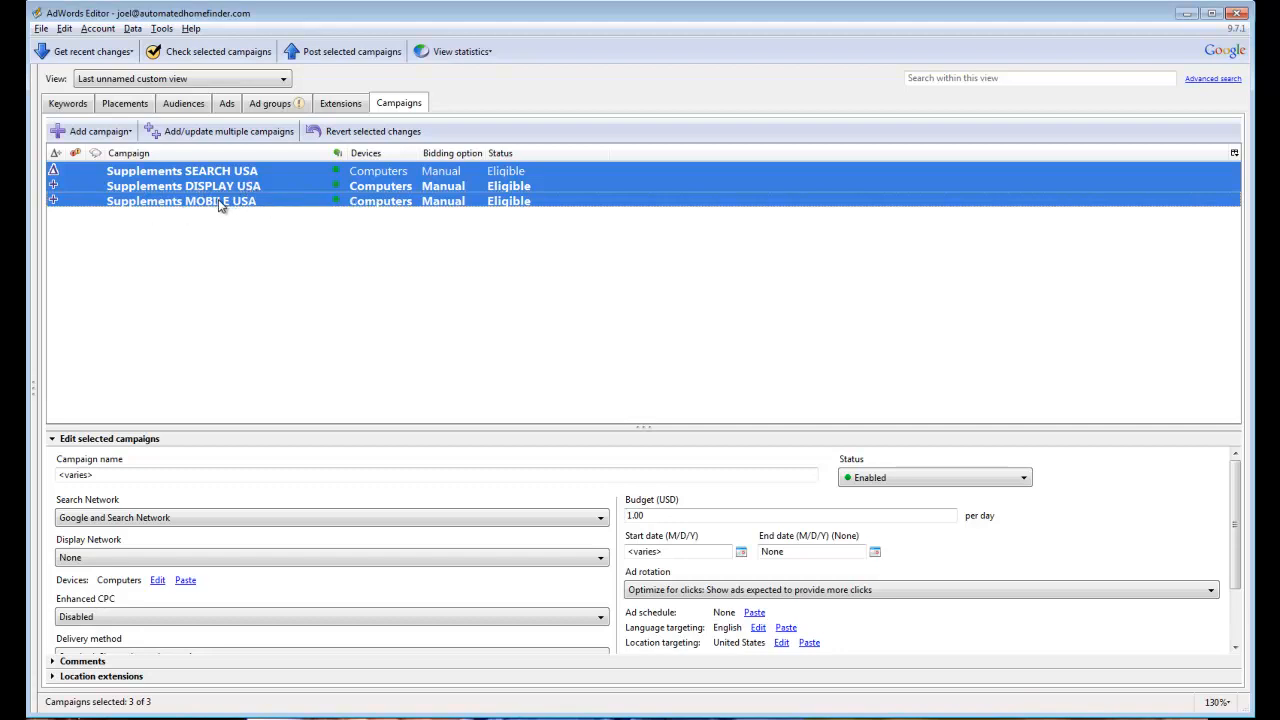
mouse_move(256, 214)
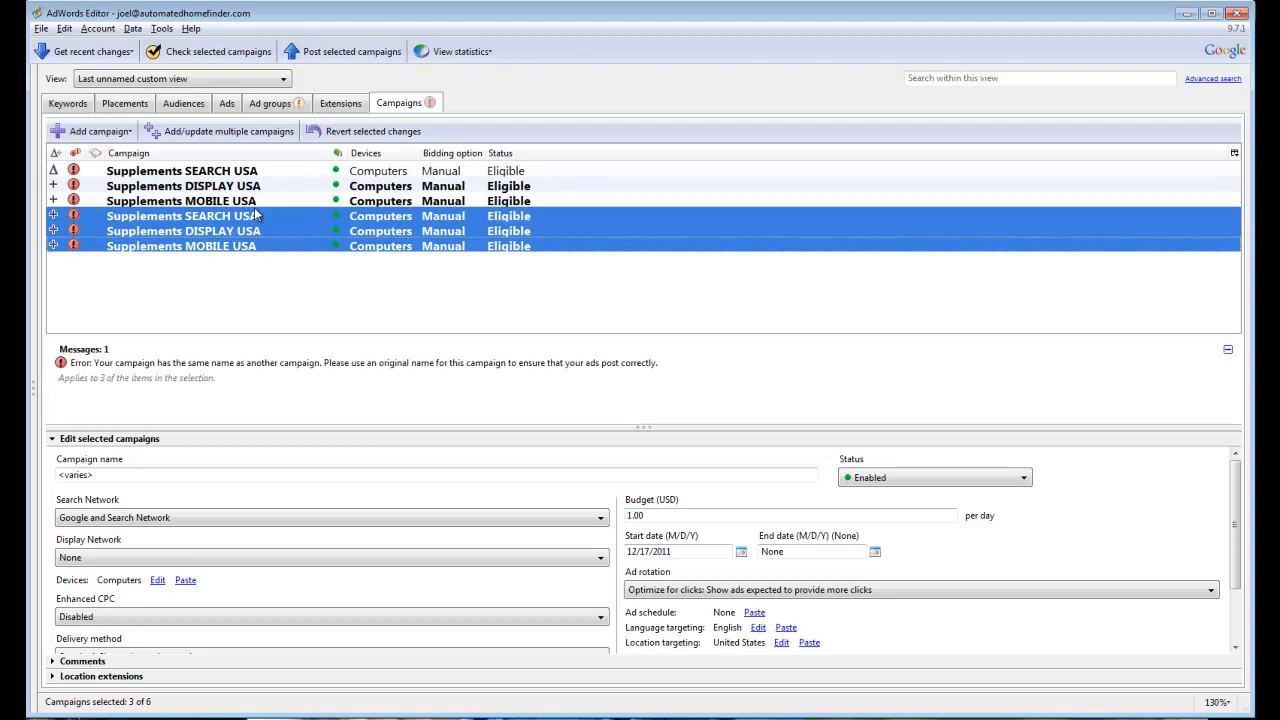
mouse_move(276, 220)
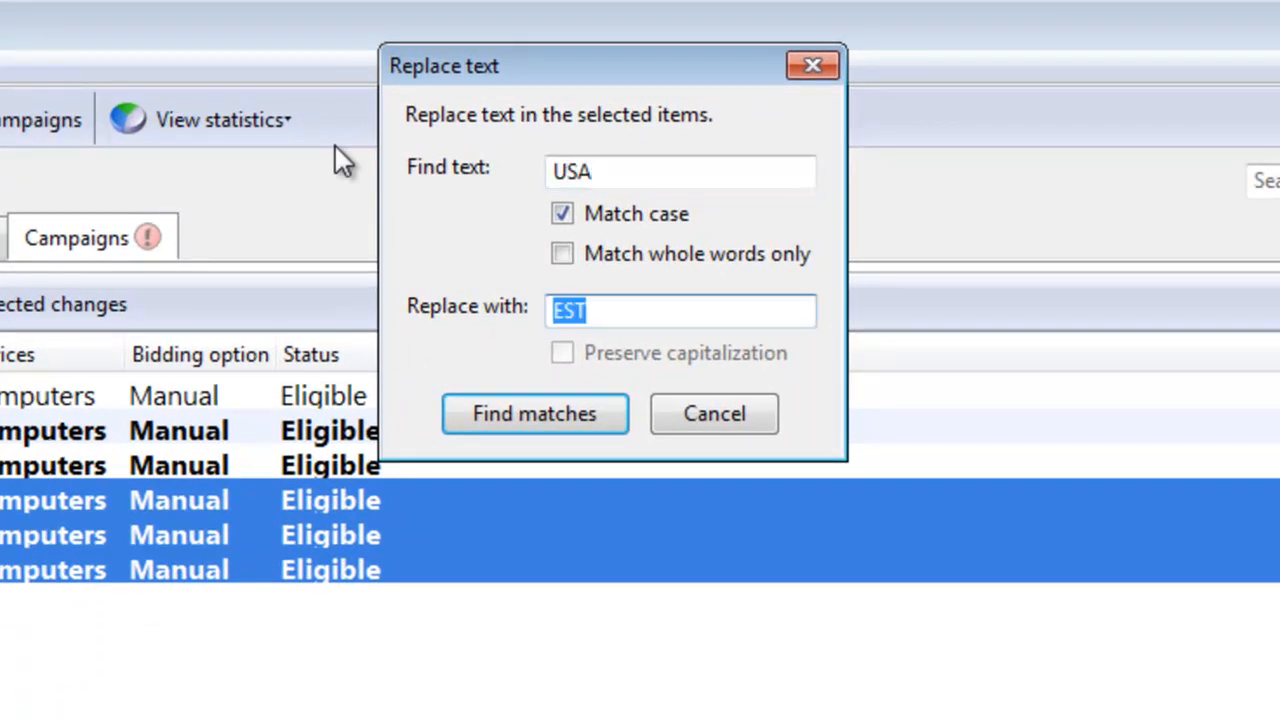
Replace 'USA' with 'USA COMPETITORS' in all three copied campaign names
type("U")
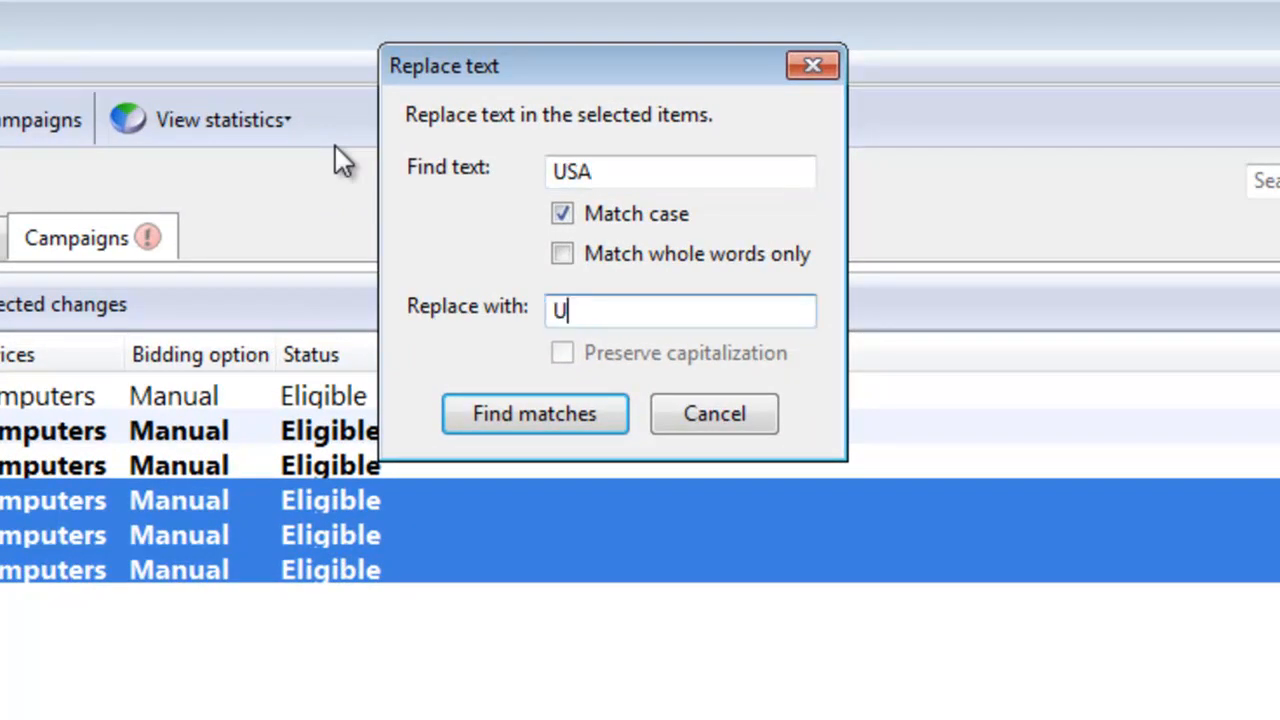
type("SA")
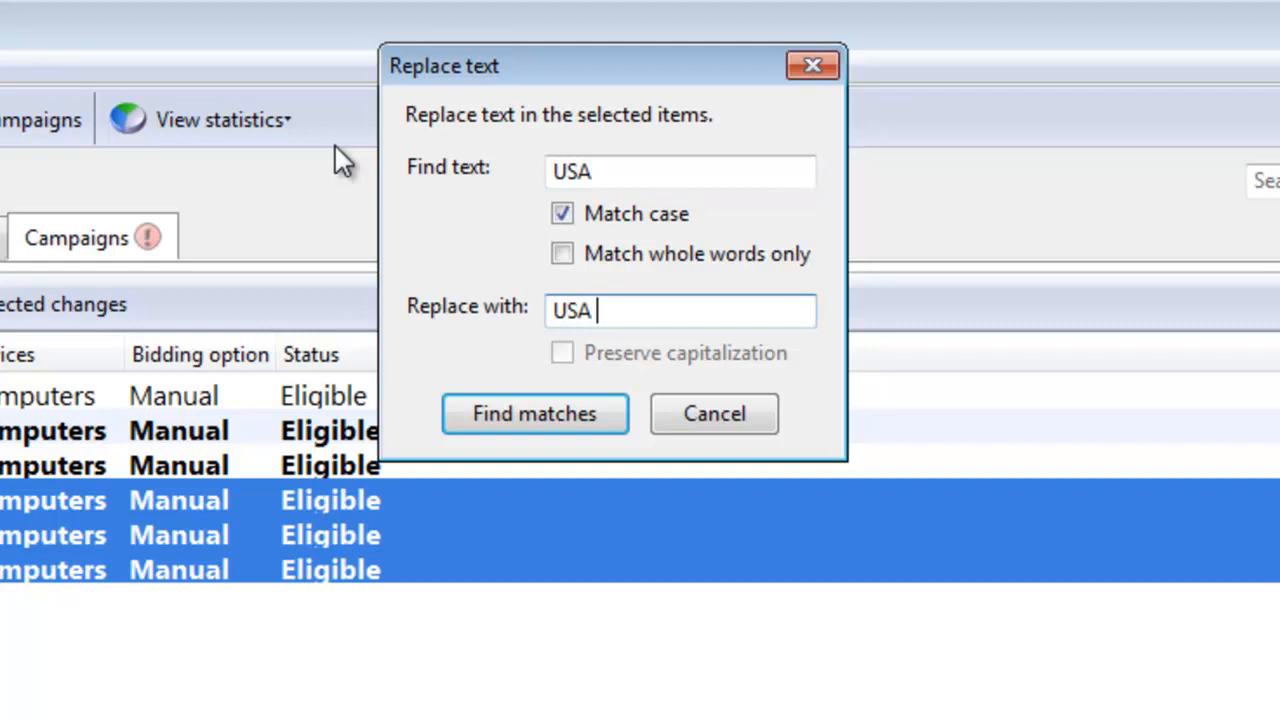
left_click(536, 414)
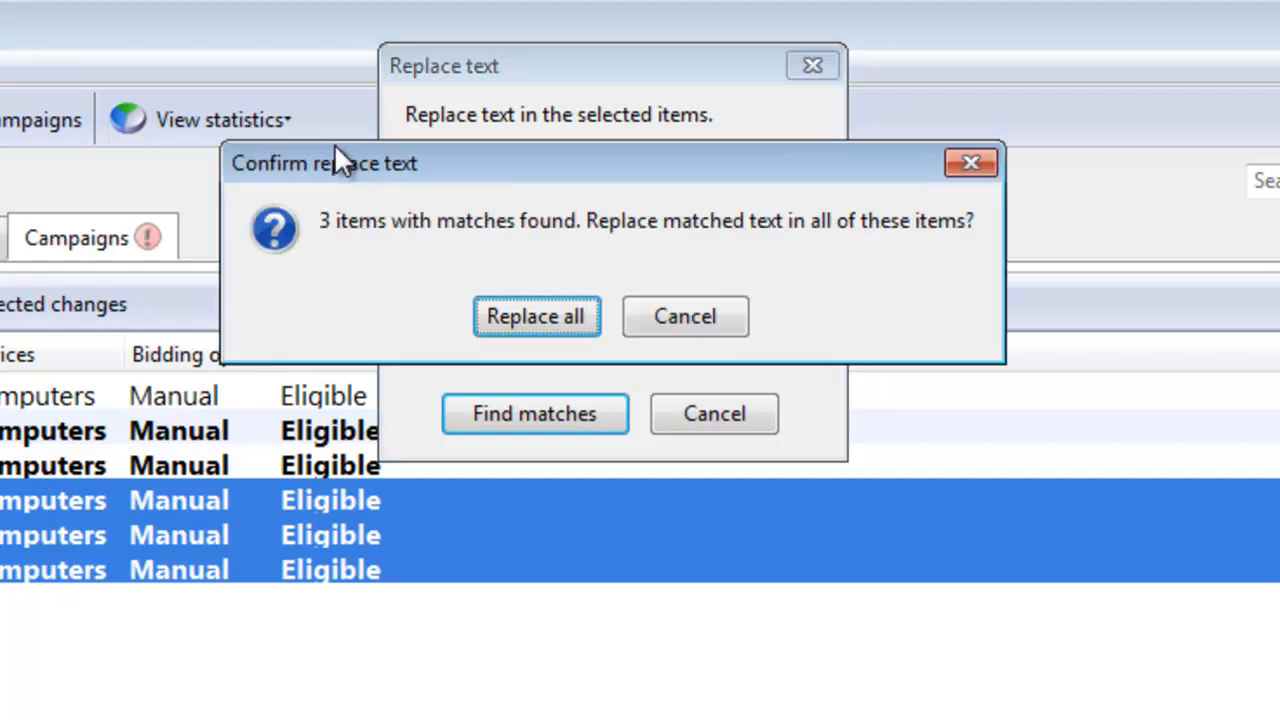
left_click(536, 316)
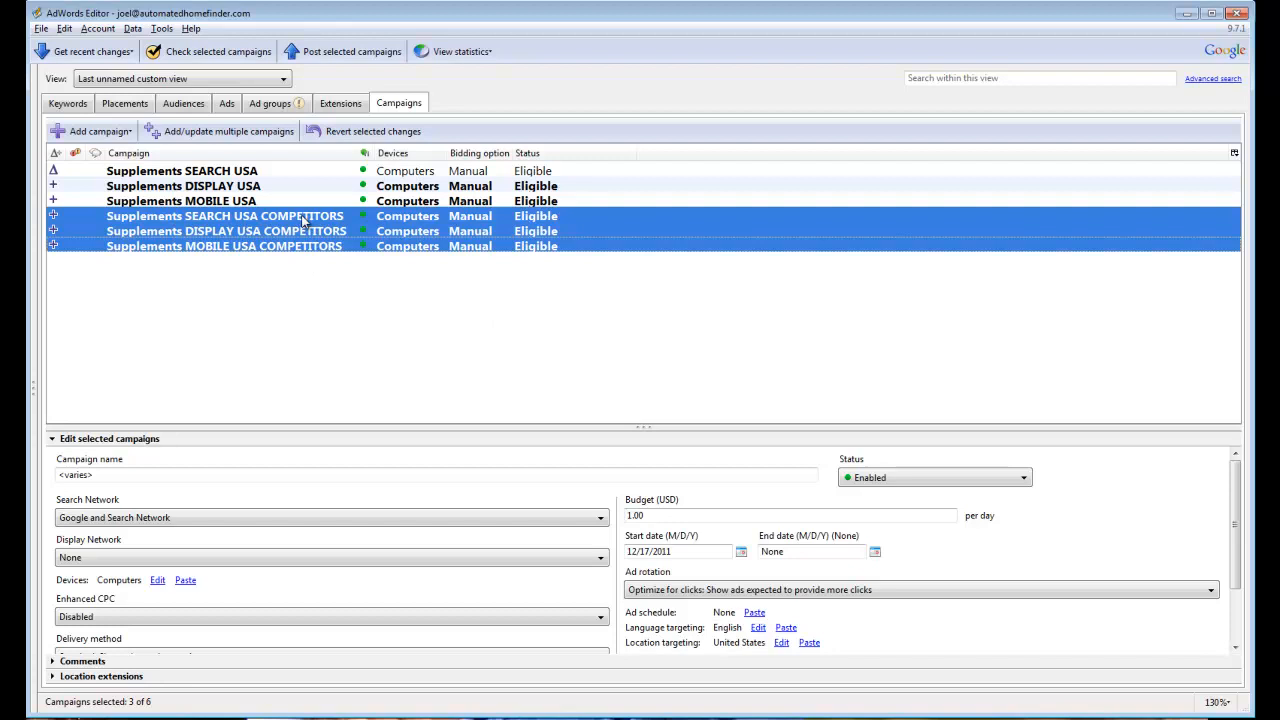
mouse_move(228, 104)
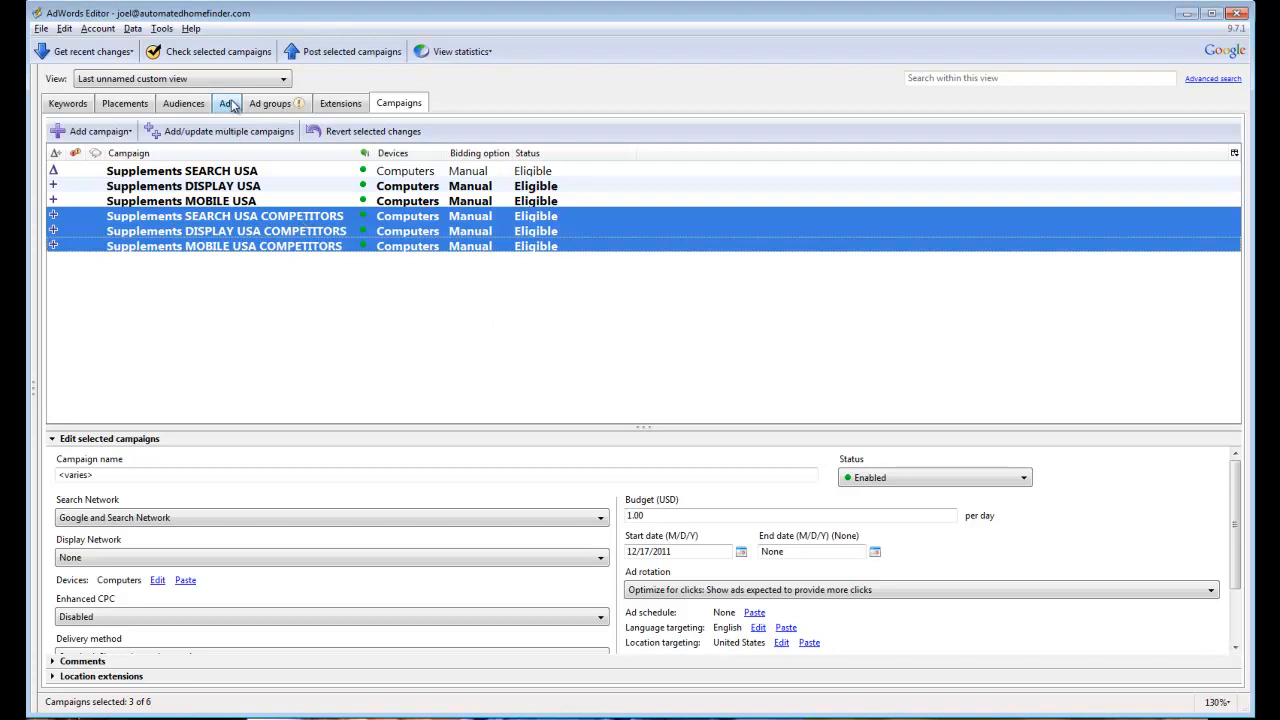
left_click(224, 102)
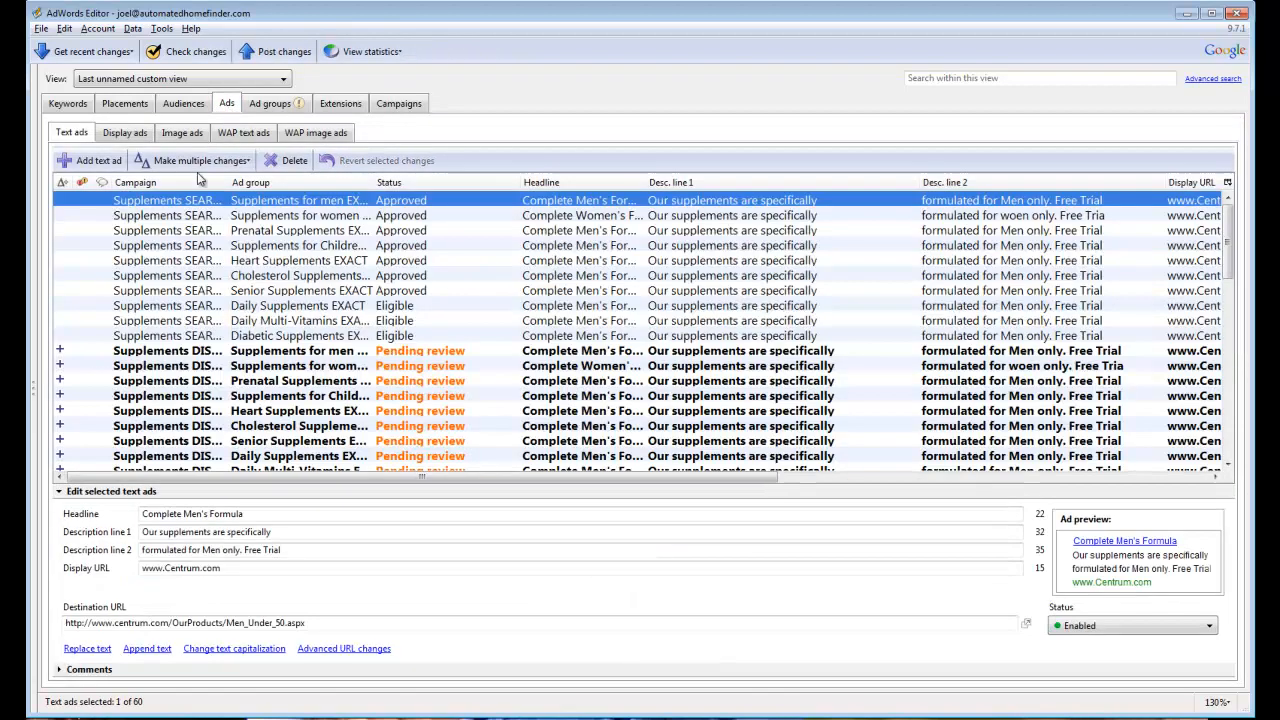
scroll("down", 3)
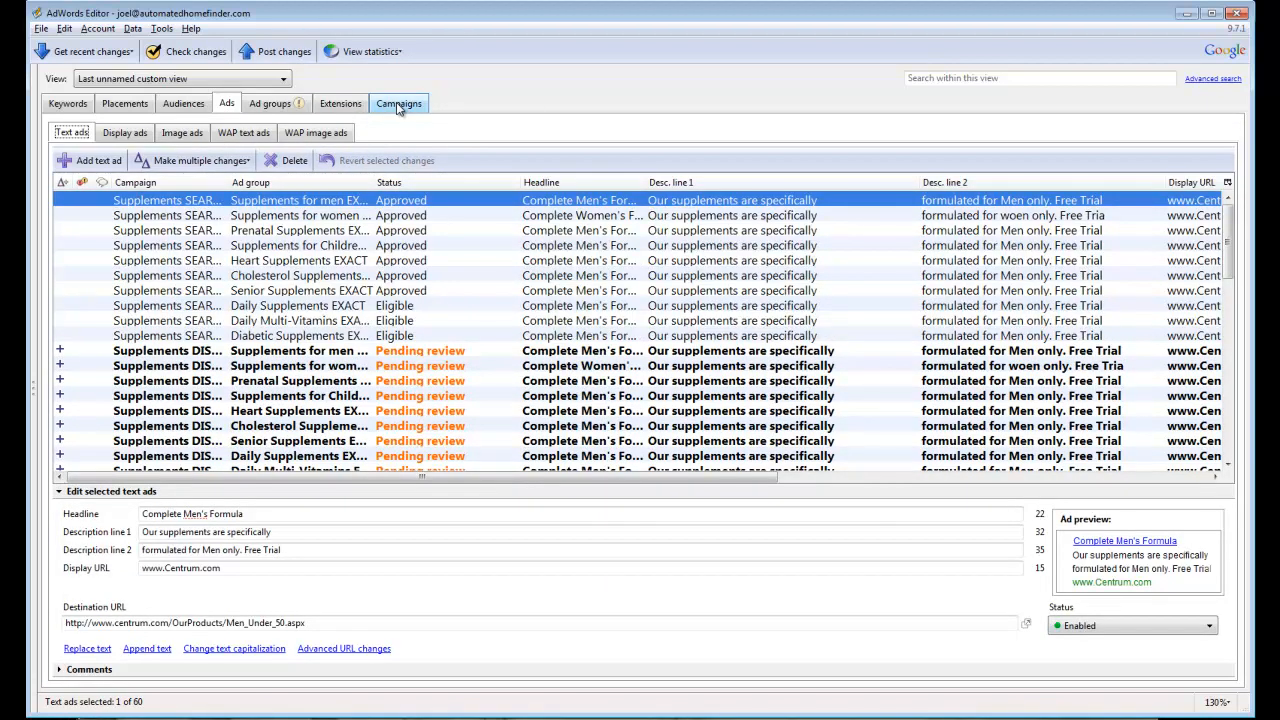
left_click(398, 104)
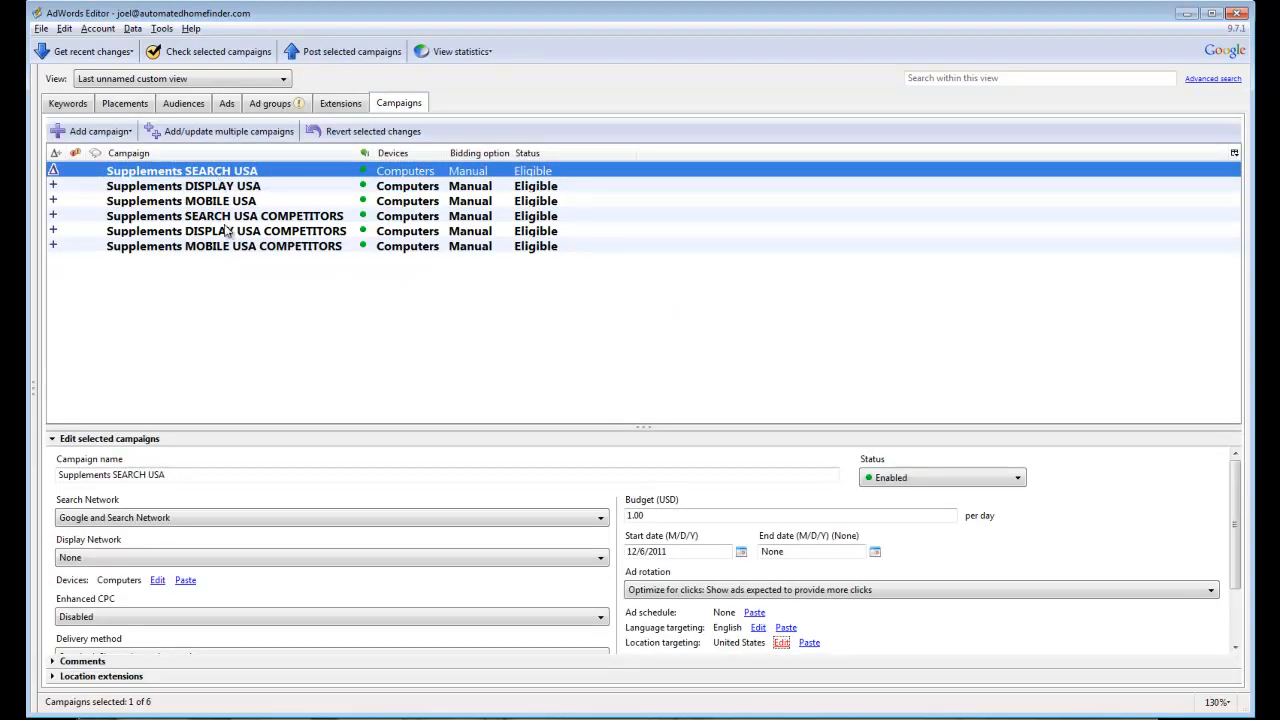
mouse_move(260, 220)
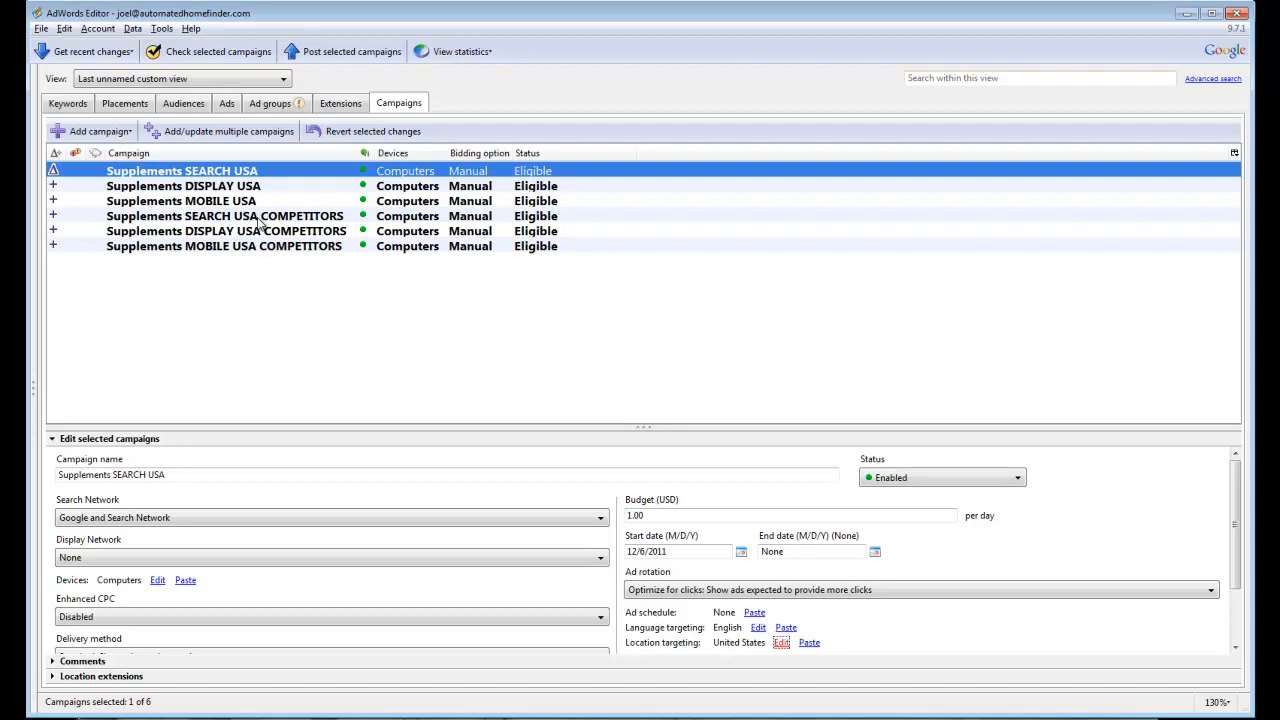
mouse_move(262, 220)
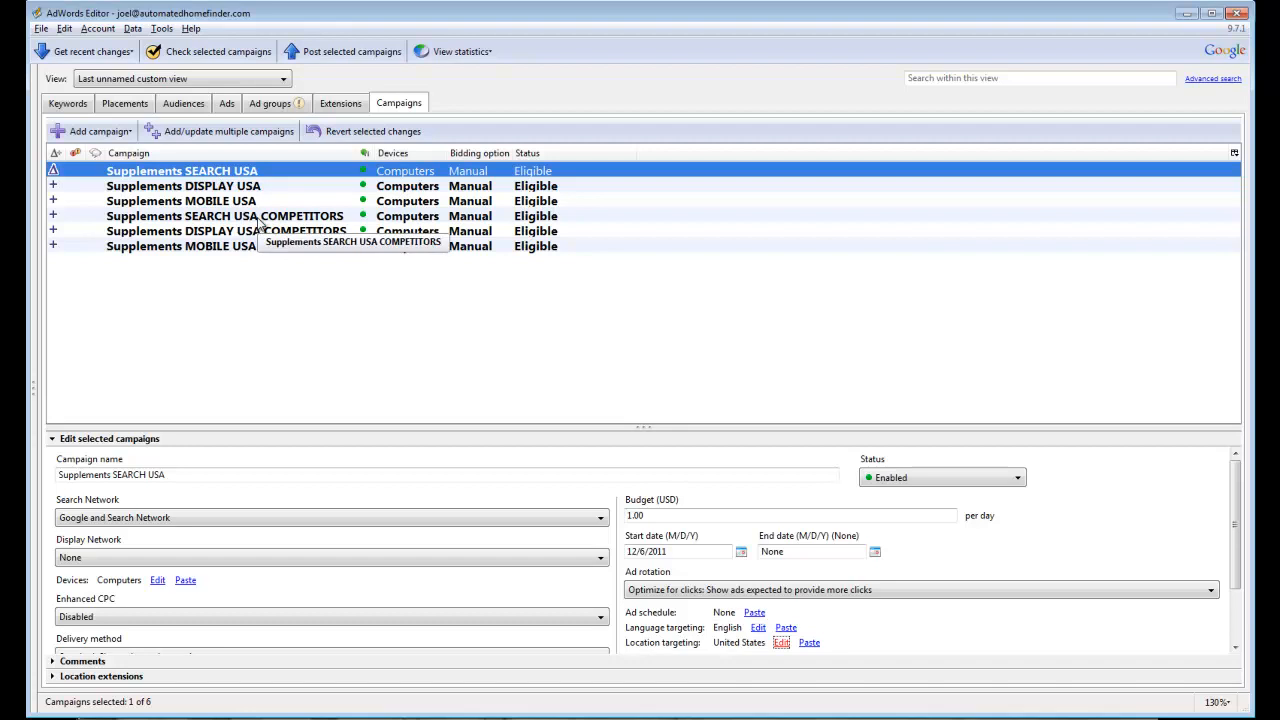
mouse_move(260, 240)
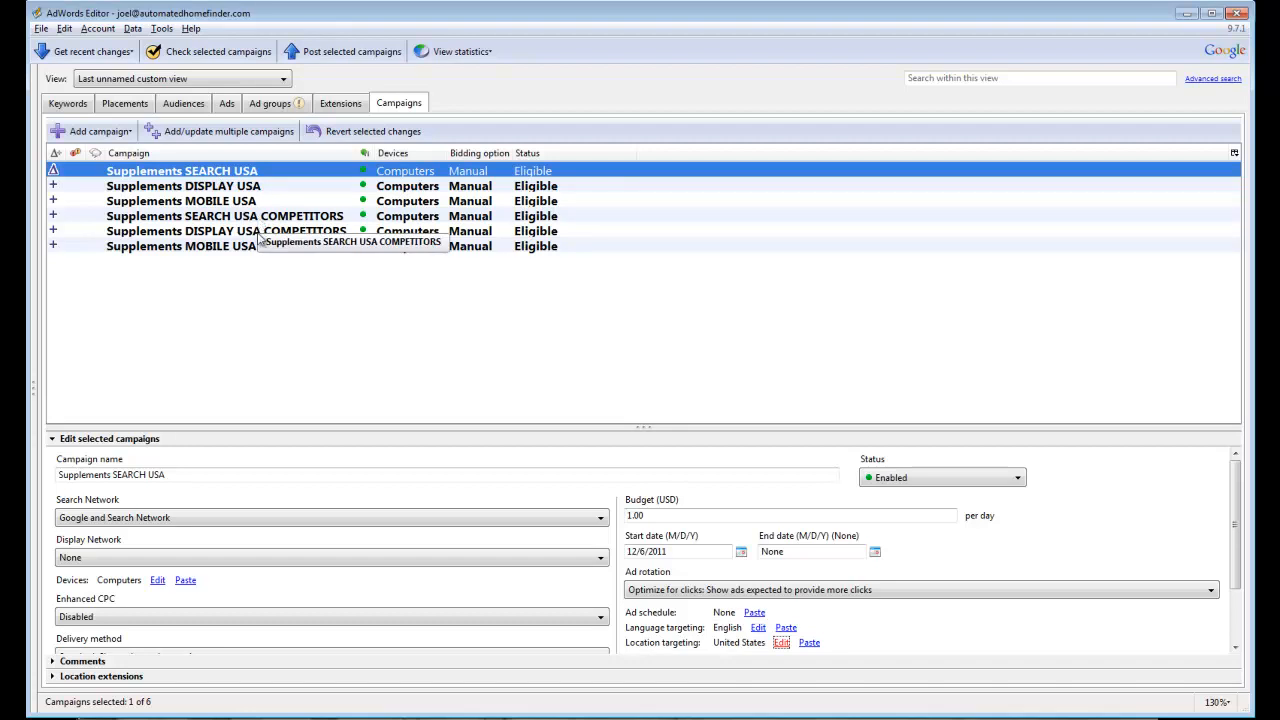
mouse_move(690, 568)
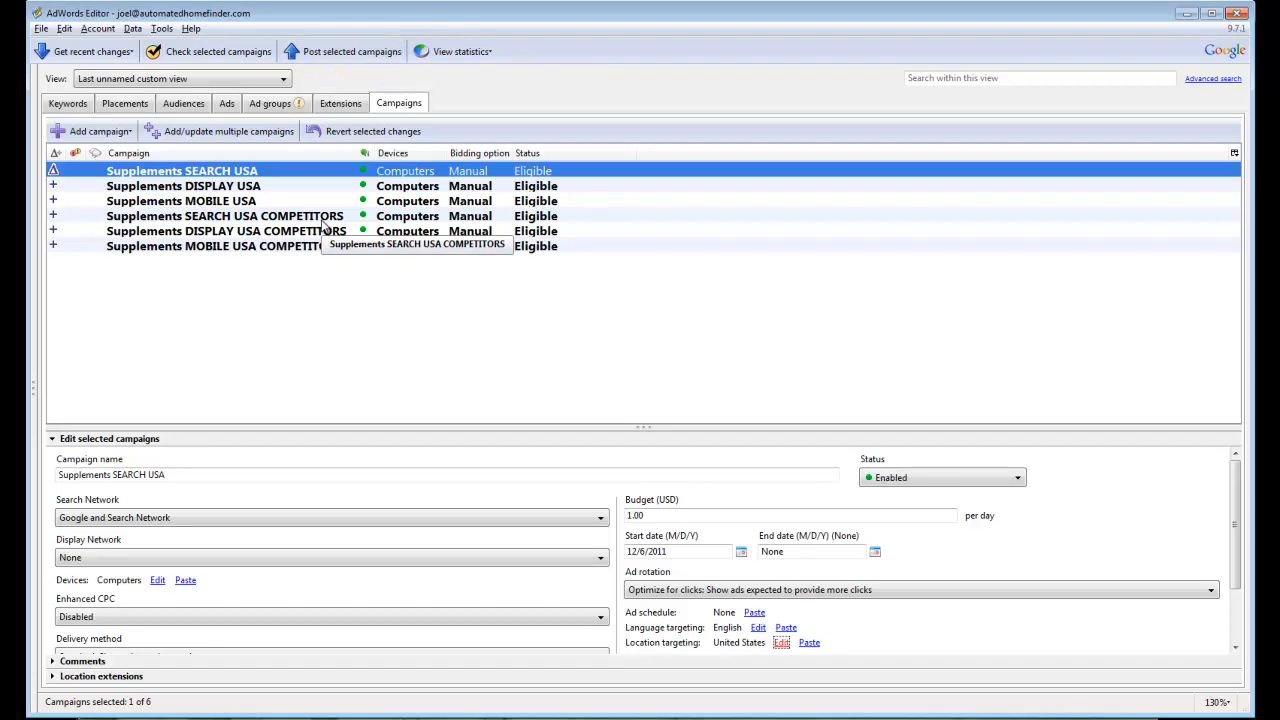
left_click(224, 216)
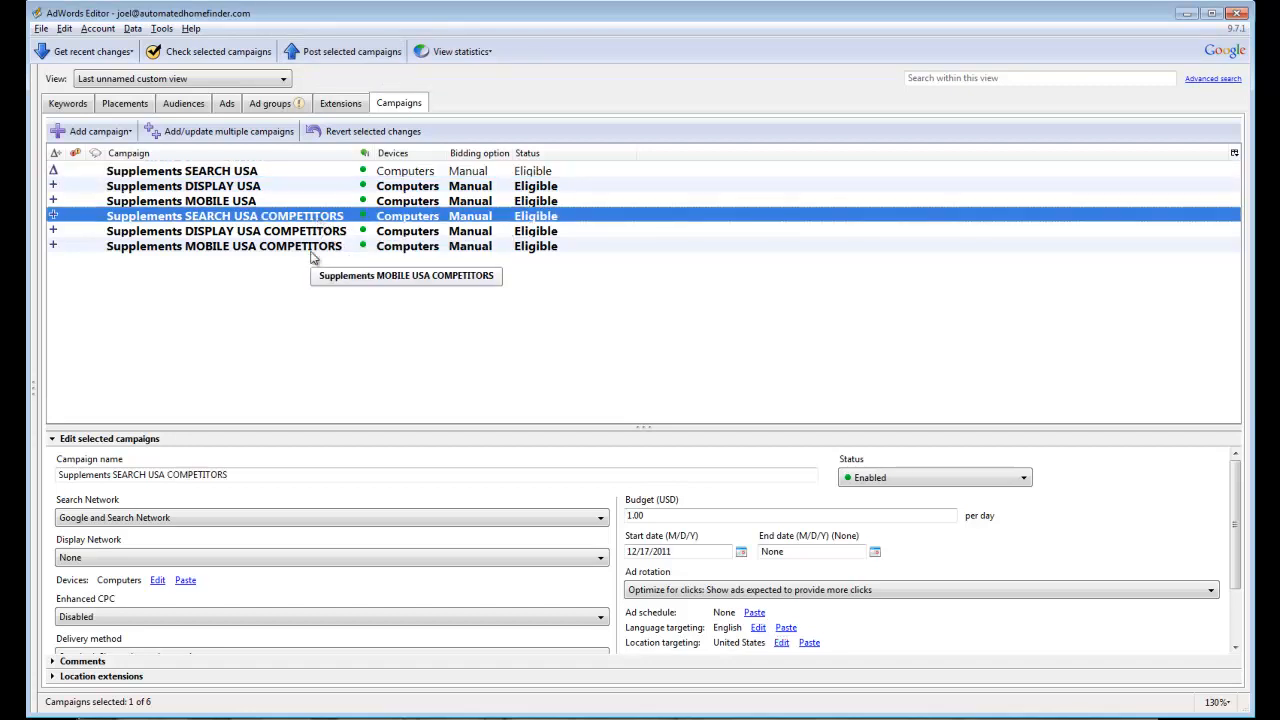
Target the three COMPETITORS campaigns at Florida's Miami-Ft. Lauderdale FL metro area
left_click(224, 246)
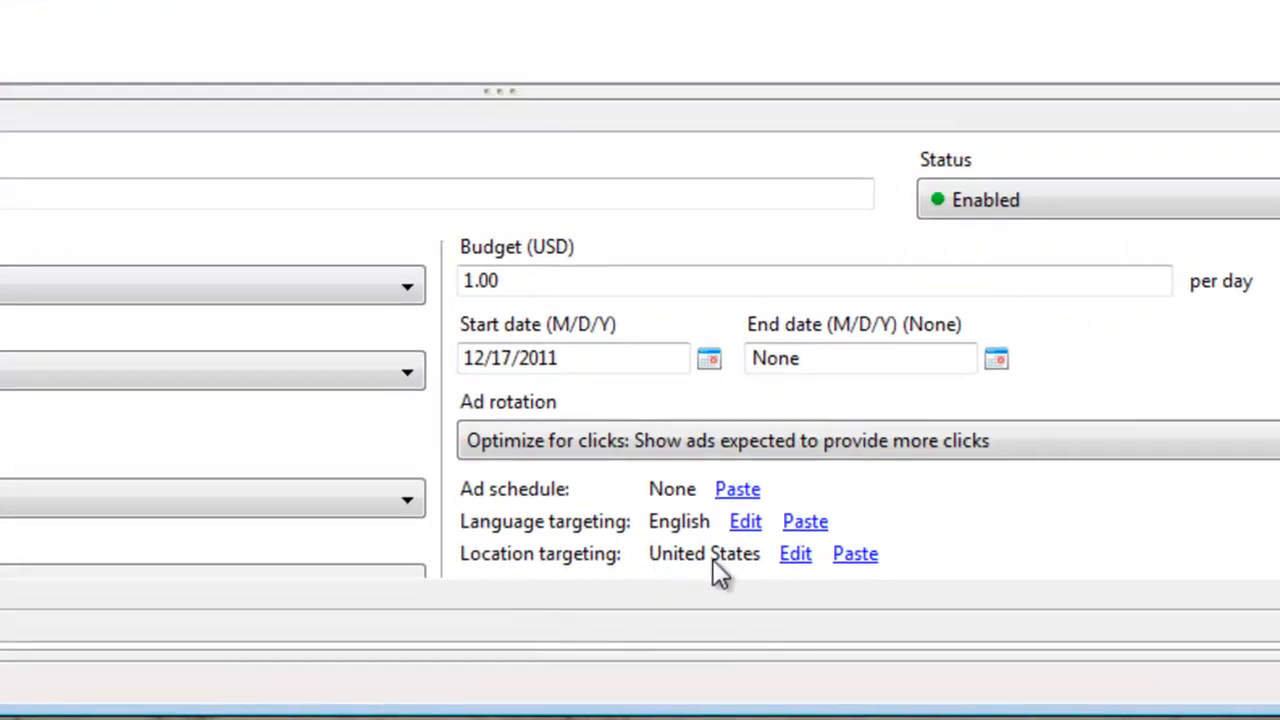
mouse_move(794, 560)
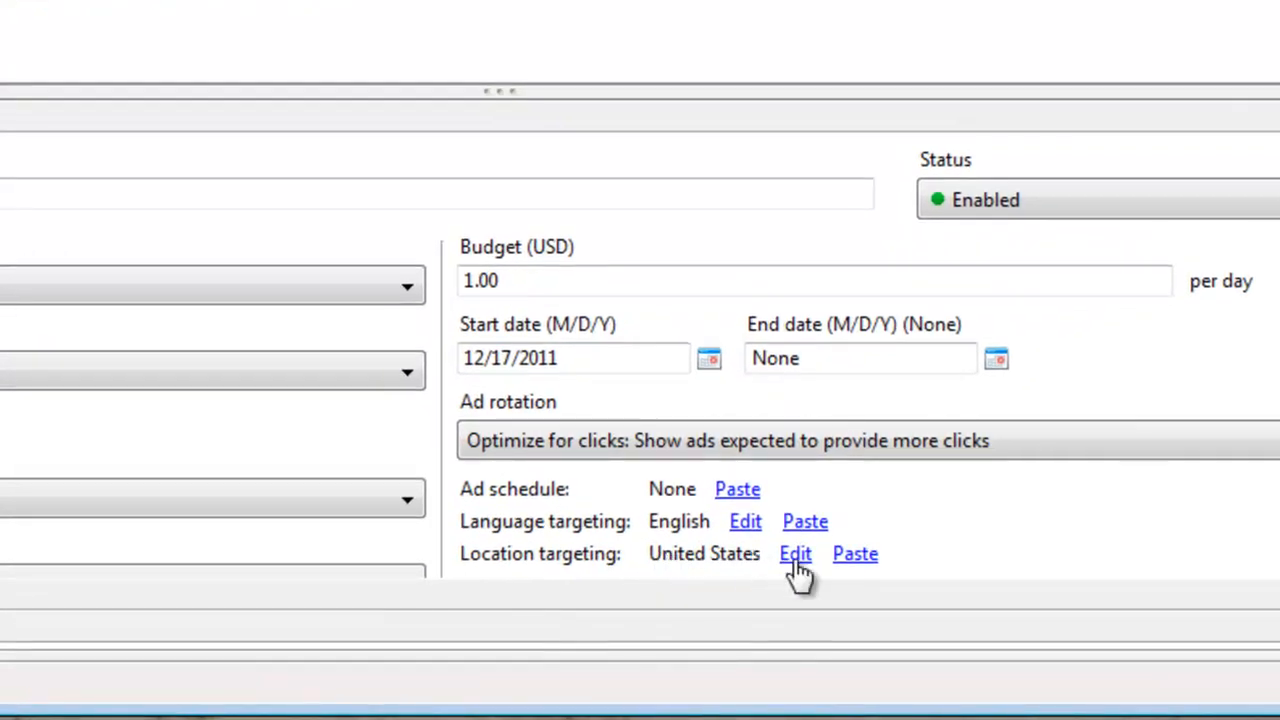
left_click(794, 554)
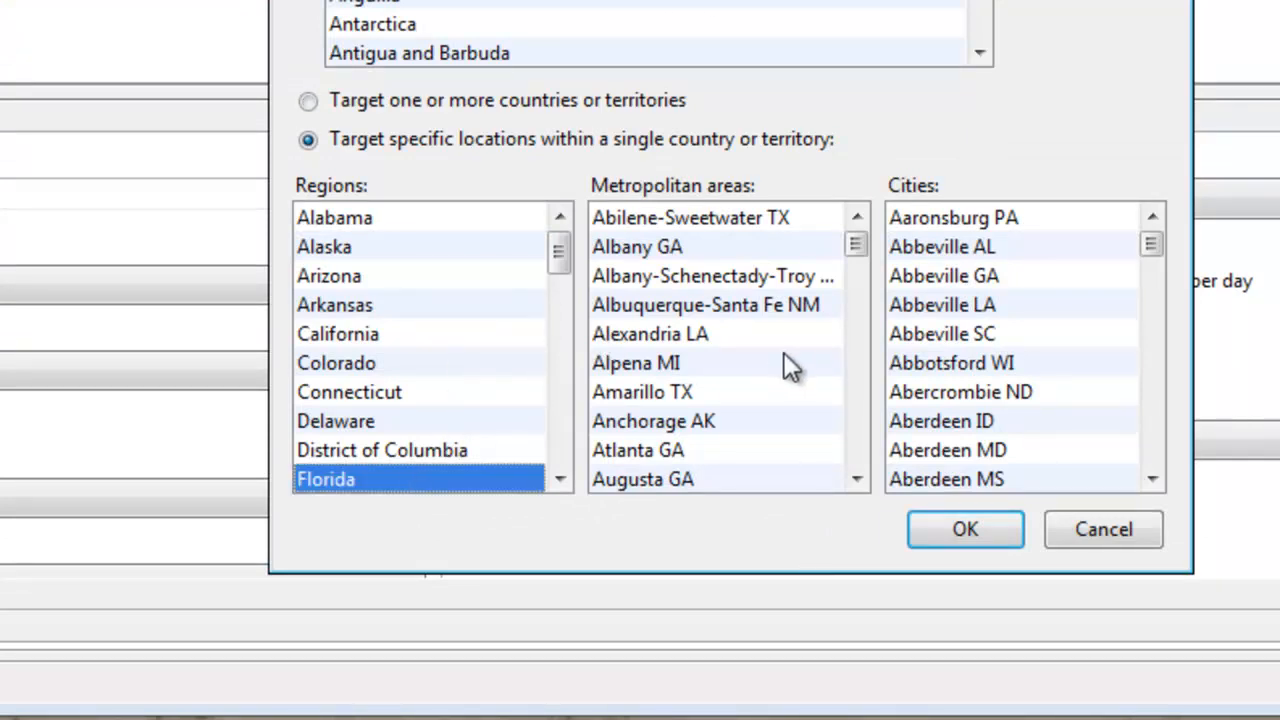
scroll("down", 3)
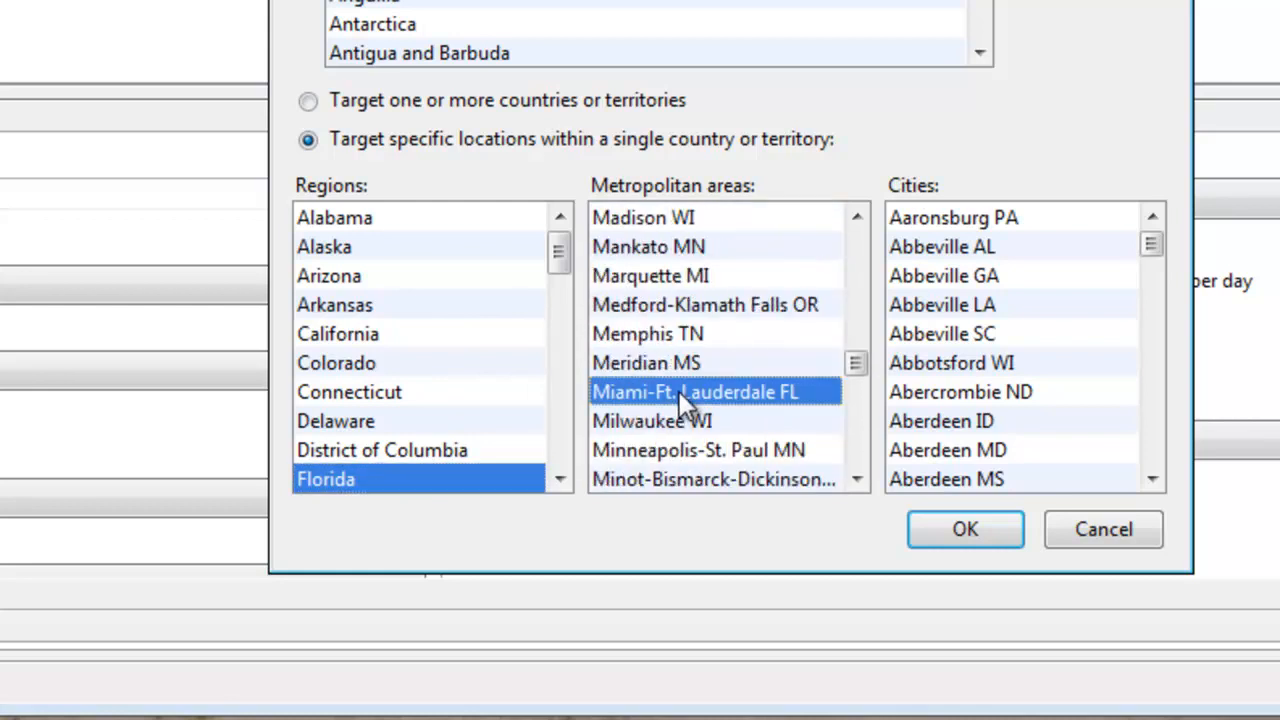
left_click(964, 528)
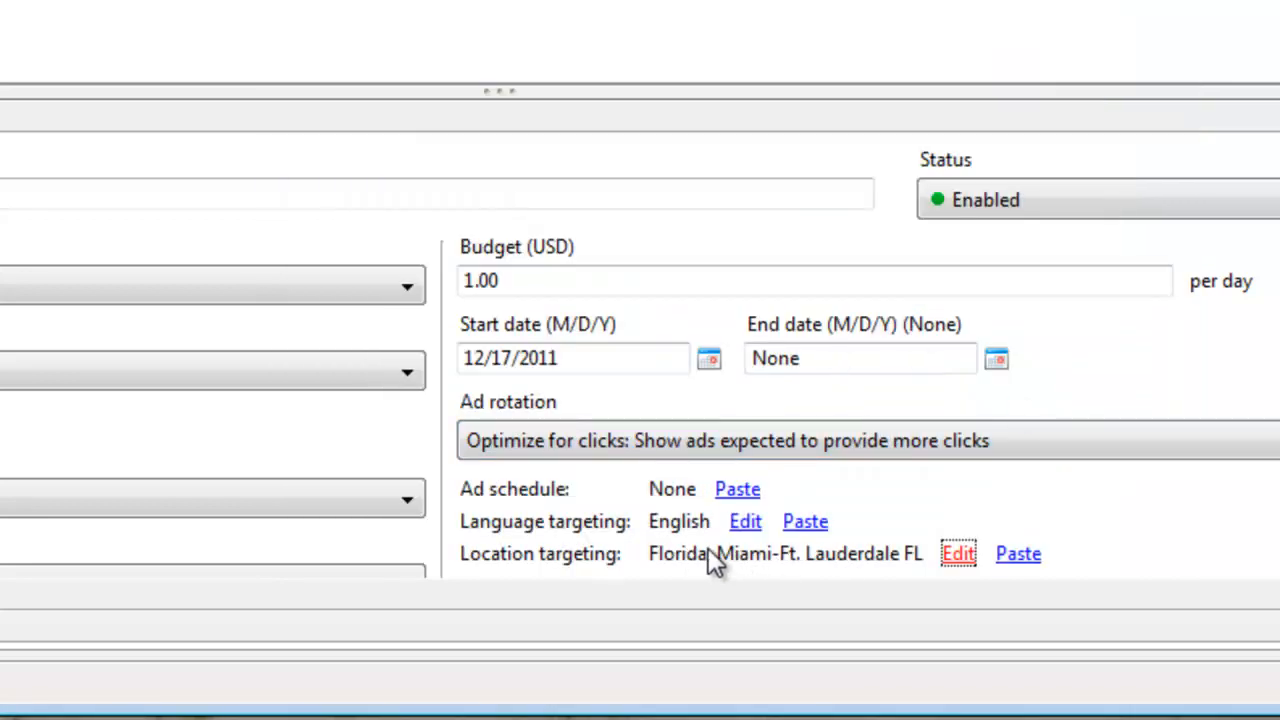
mouse_move(772, 572)
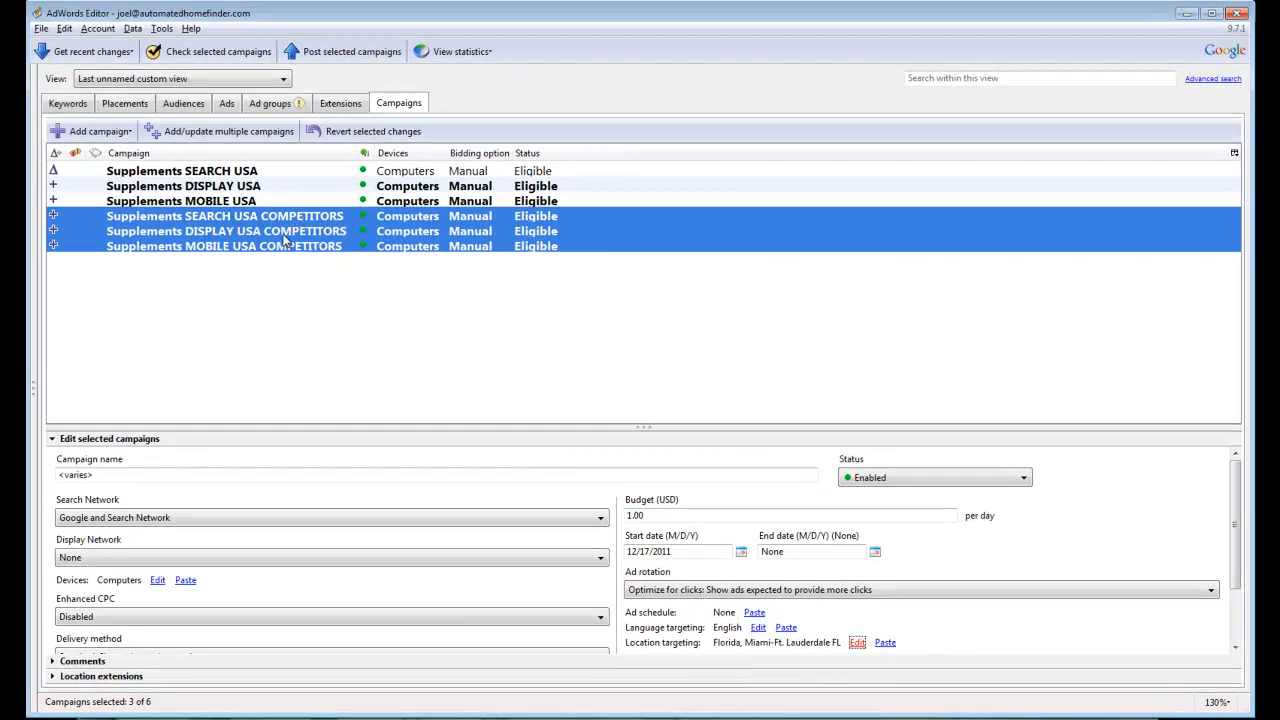
mouse_move(288, 238)
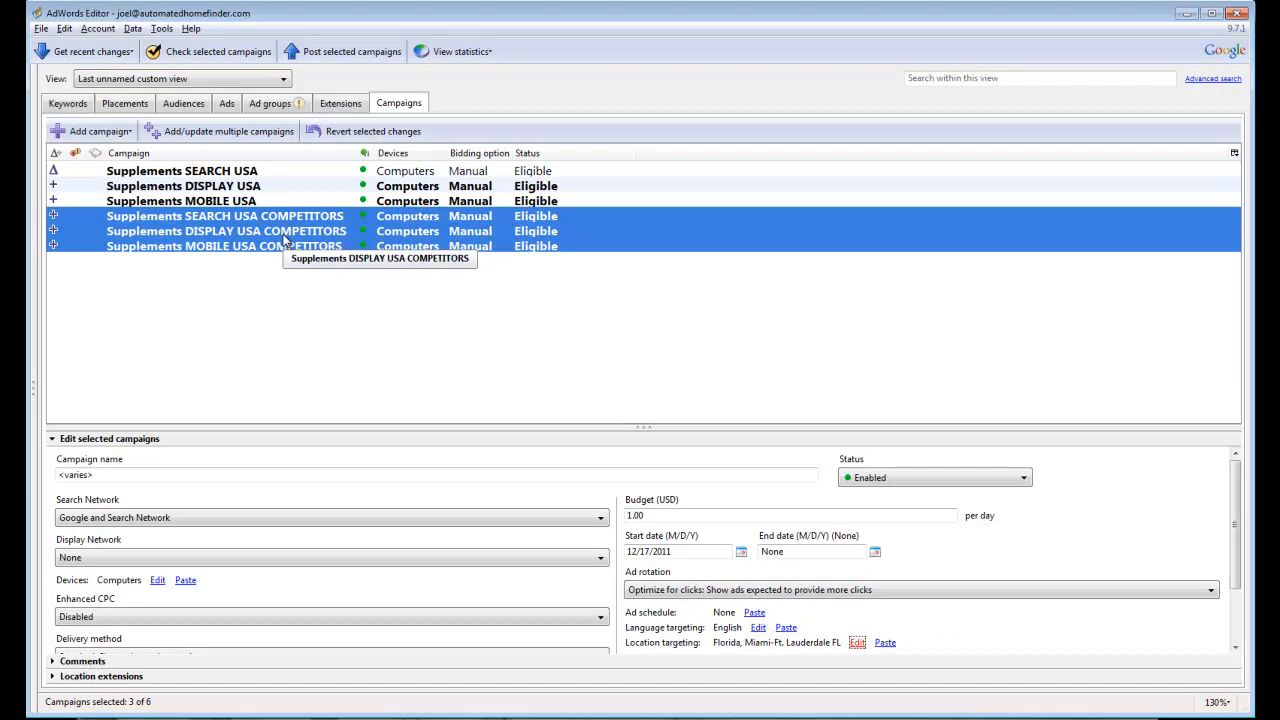
left_click(348, 52)
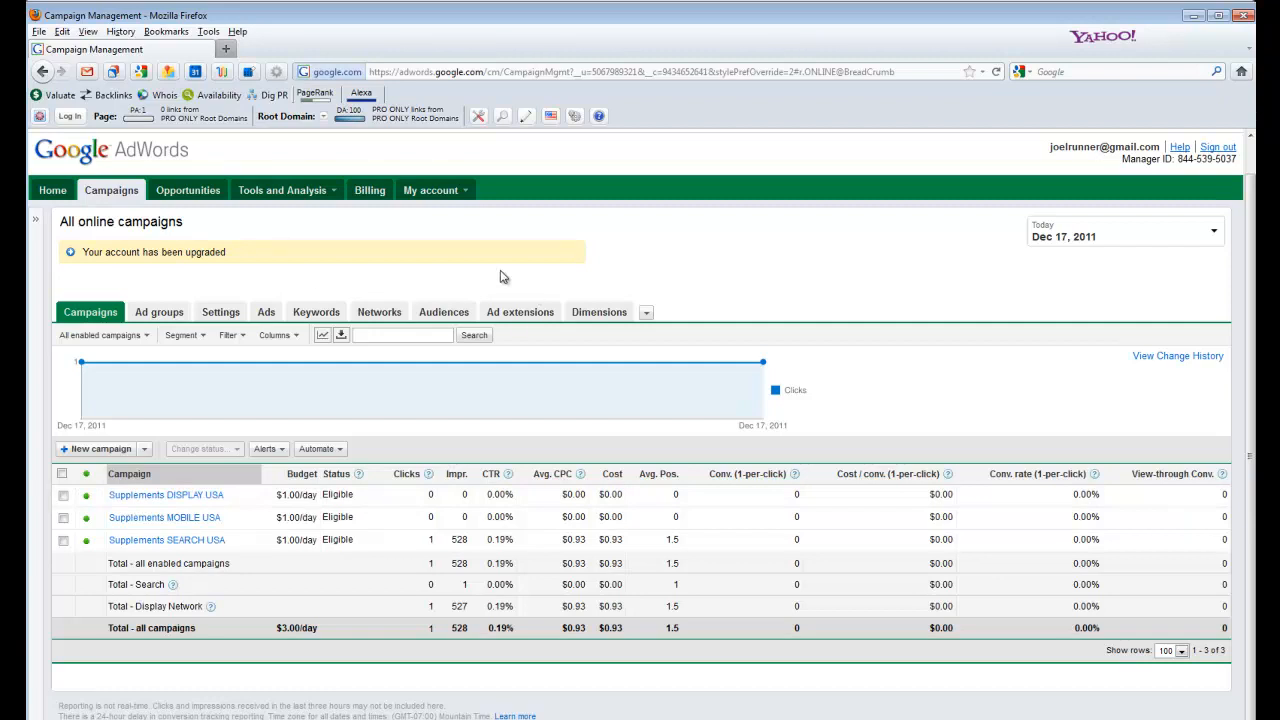
mouse_move(168, 498)
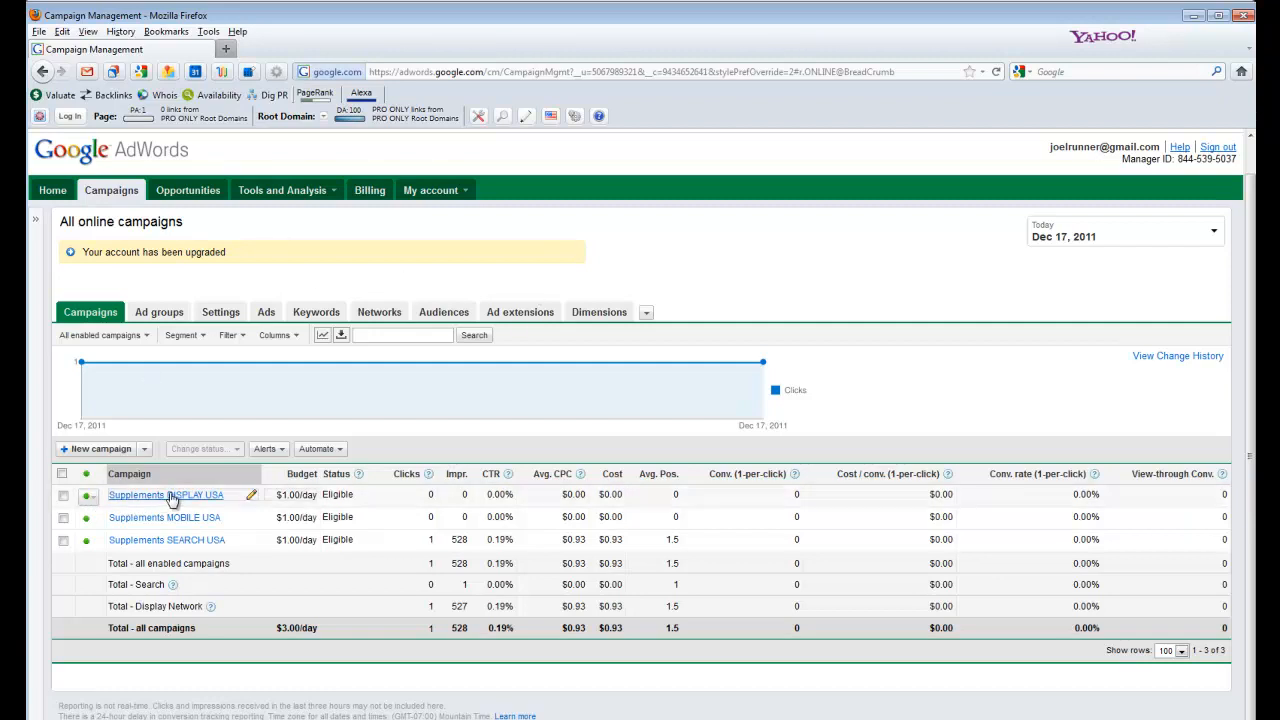
mouse_move(200, 502)
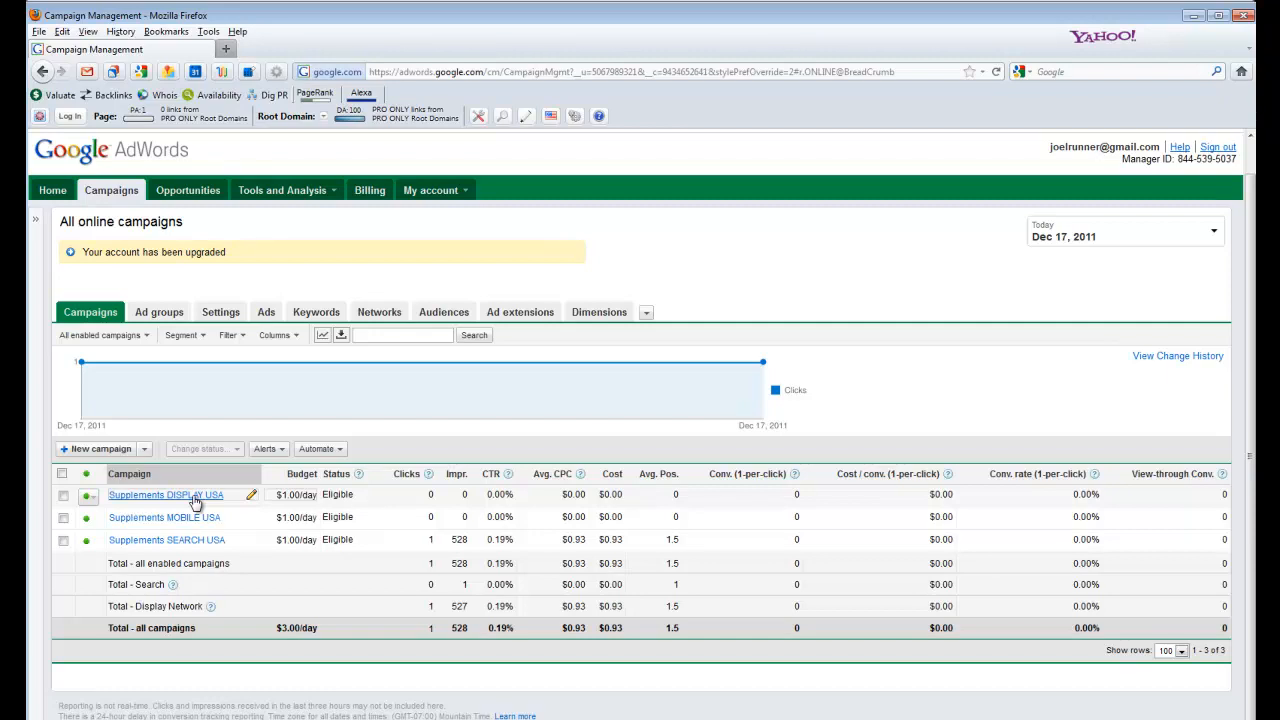
mouse_move(170, 500)
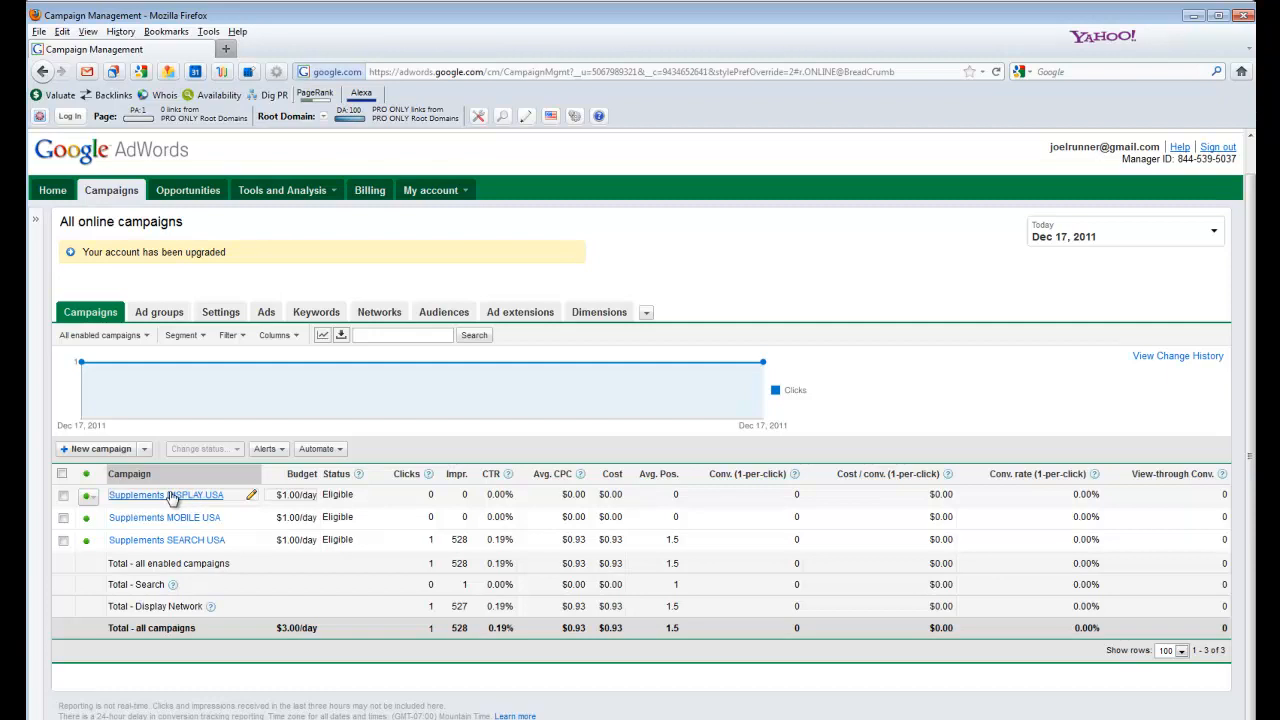
Open the Supplements DISPLAY USA campaign from the online Campaigns list
left_click(164, 496)
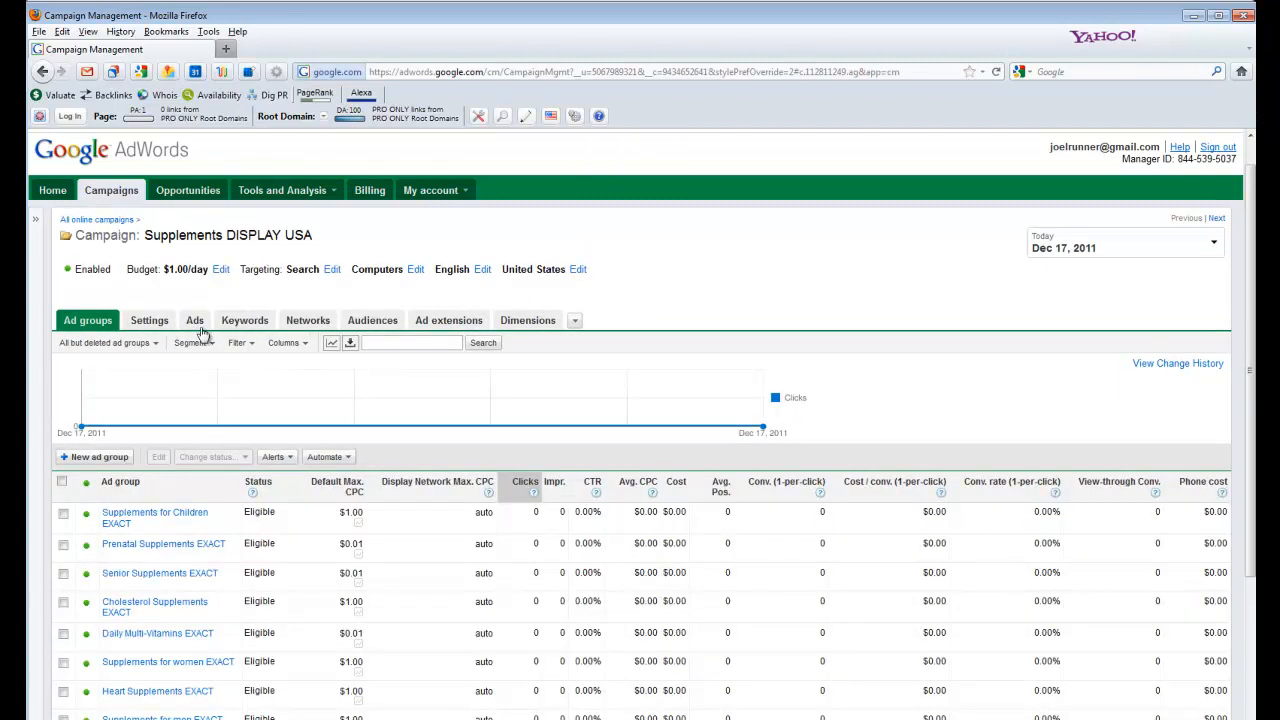
Edit the Supplements DISPLAY USA campaign's Locations setting via the map
left_click(148, 320)
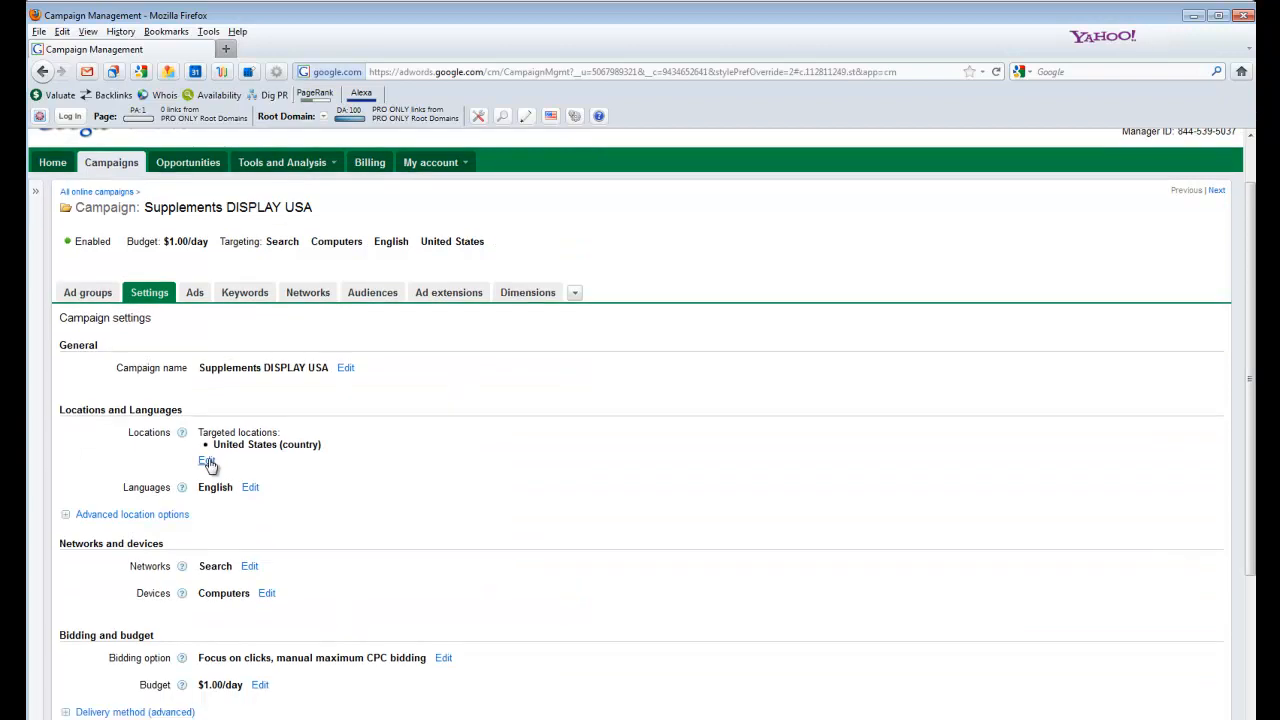
left_click(204, 460)
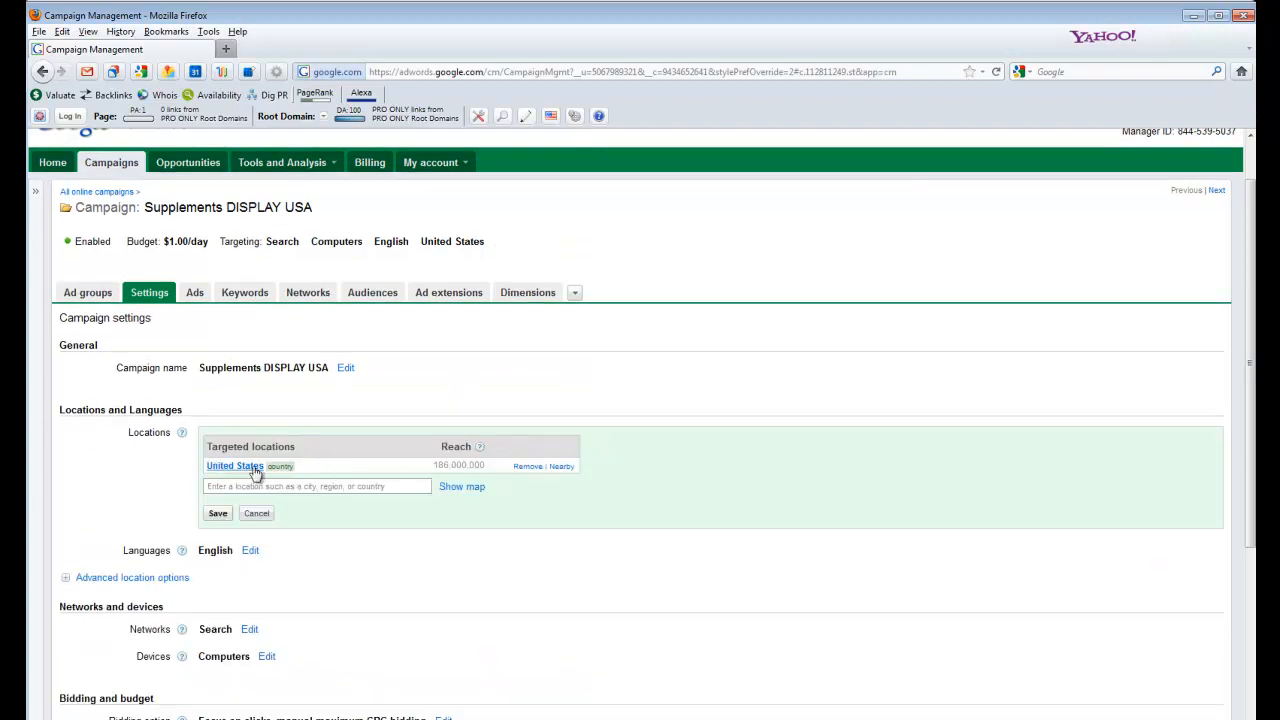
left_click(462, 486)
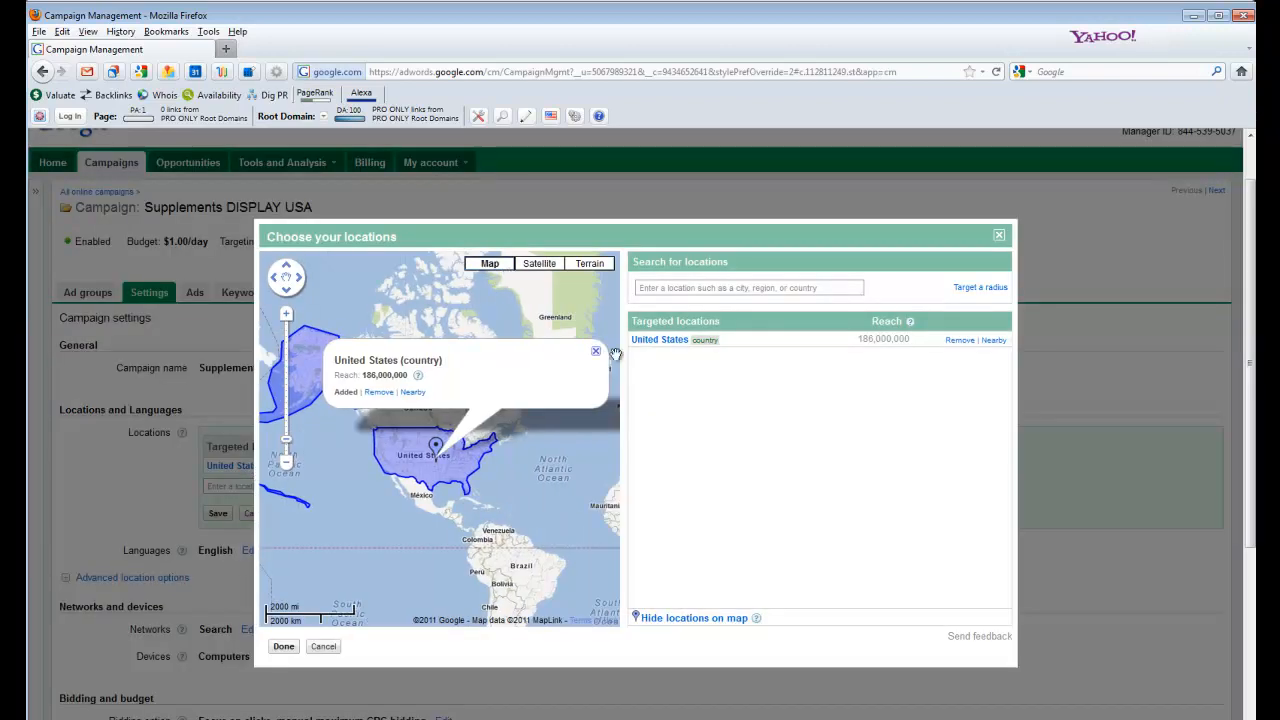
left_click(746, 288)
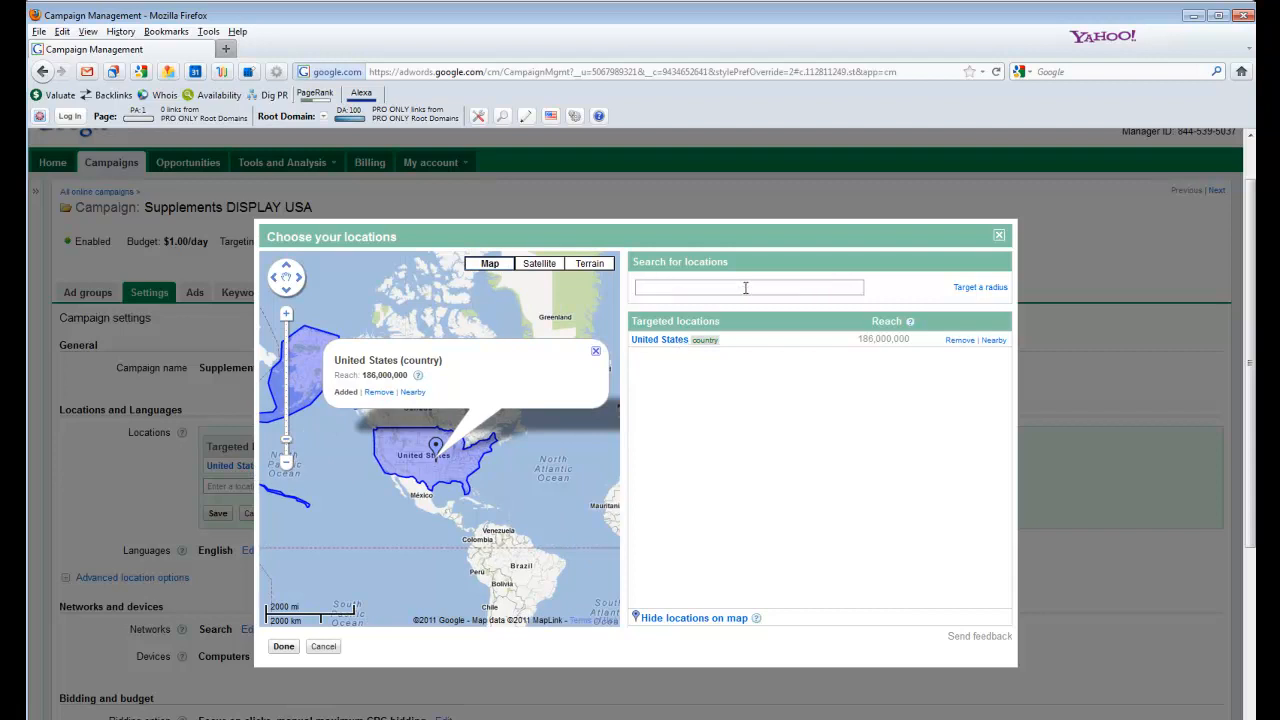
Search 'miami' and exclude the Miami-Ft. Lauderdale FL metro
type("miam")
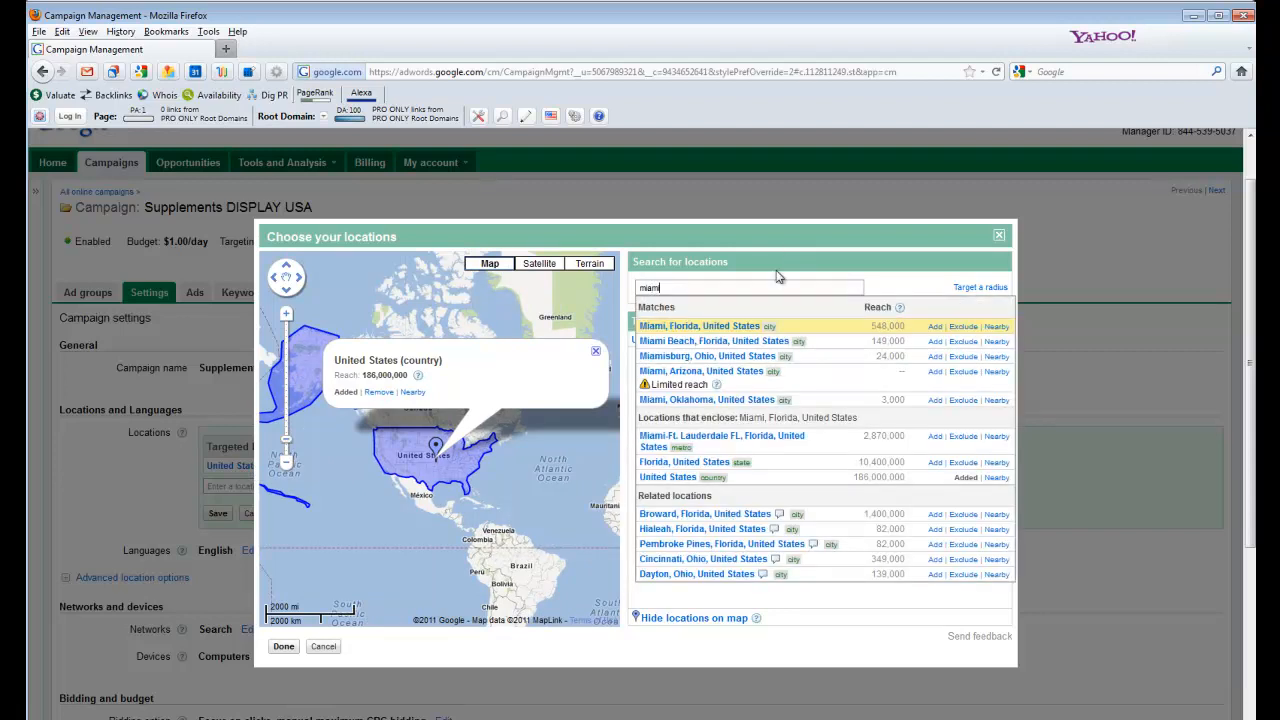
mouse_move(676, 442)
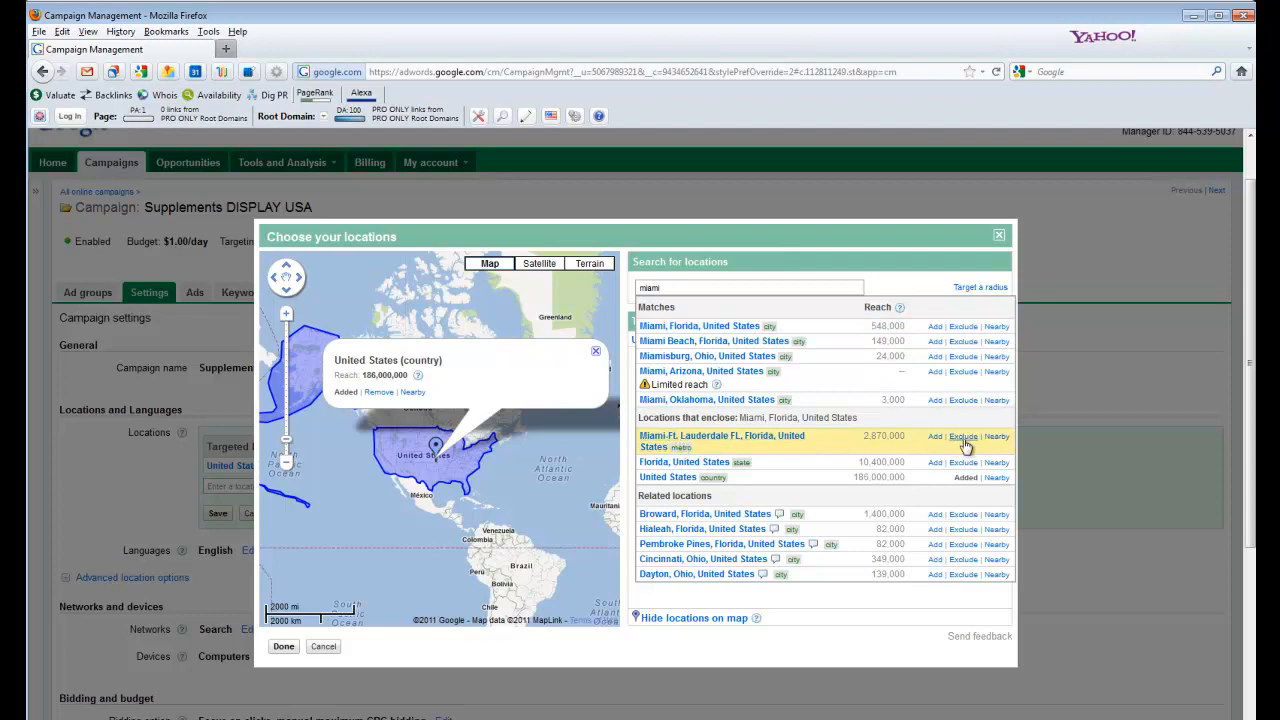
left_click(964, 436)
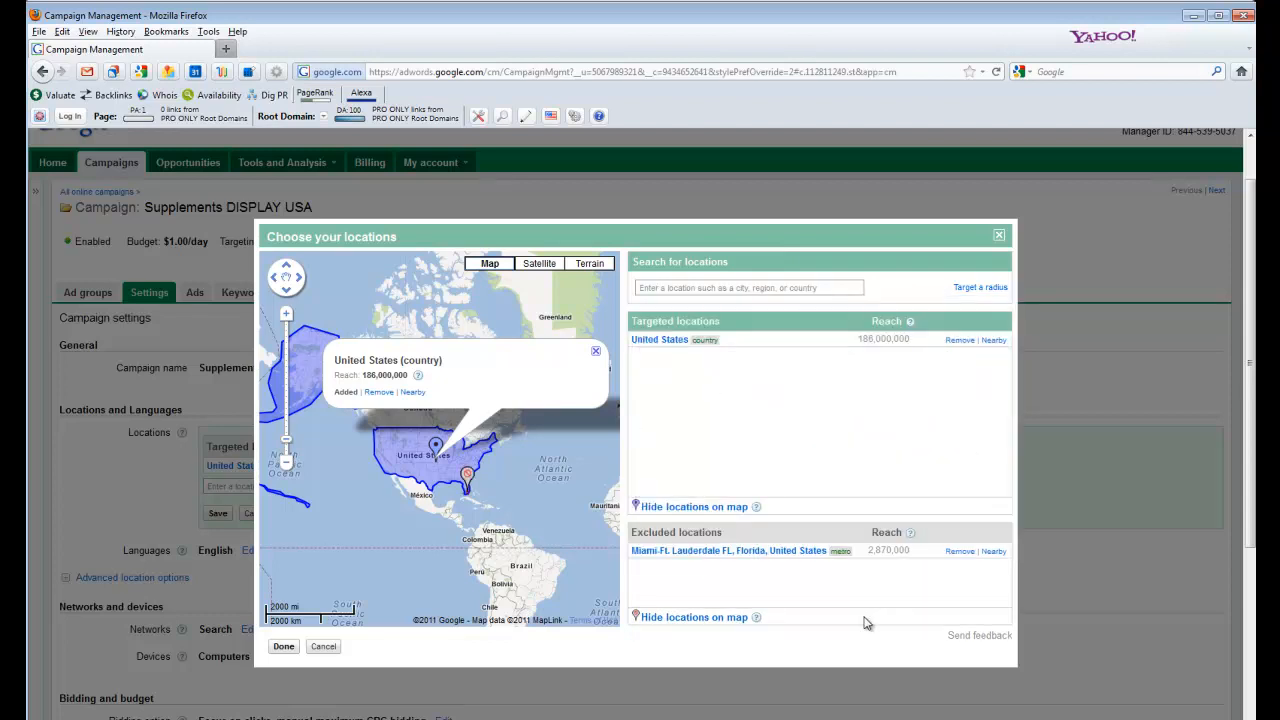
left_click(284, 646)
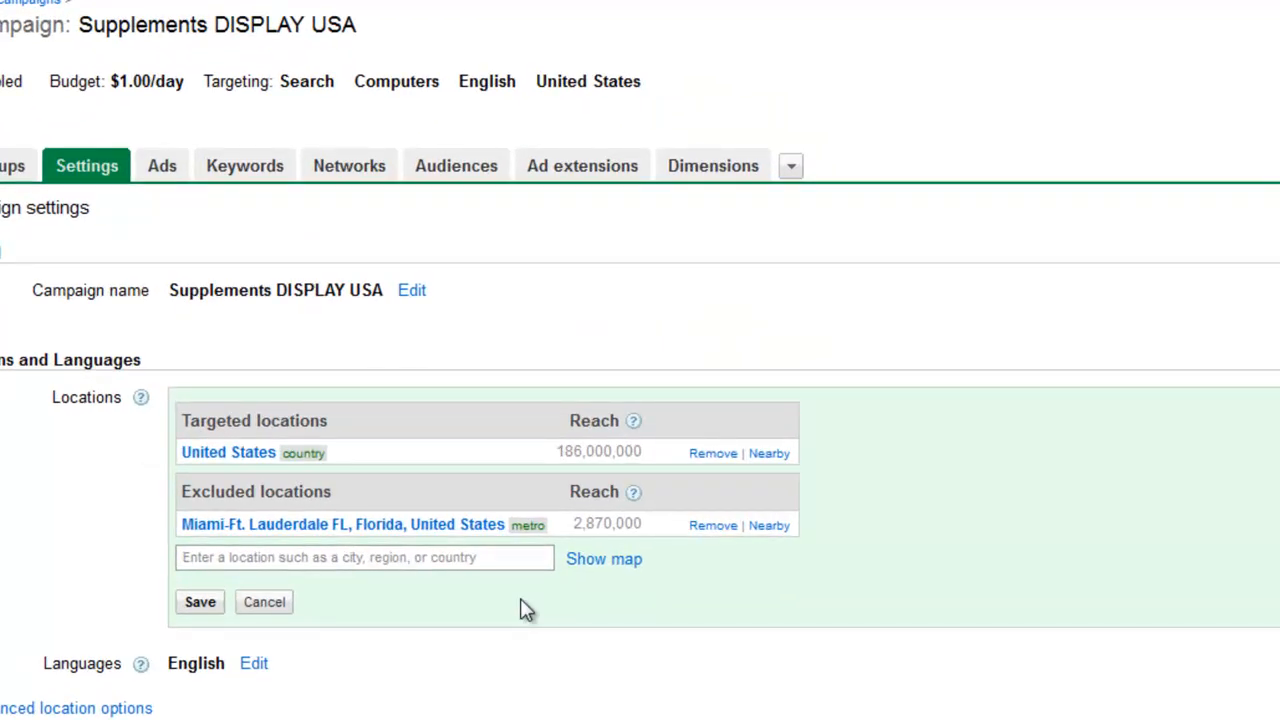
mouse_move(344, 524)
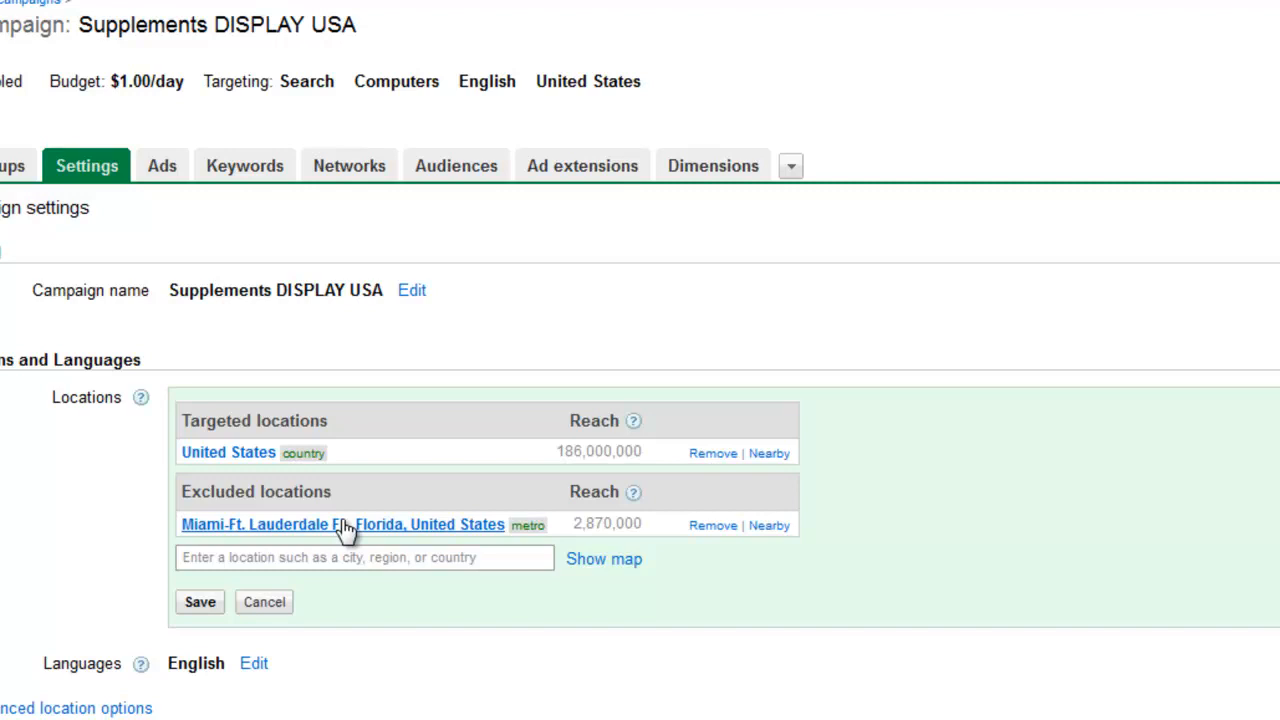
Save the location change: United States targeted, Miami-Ft. Lauderdale FL excluded
left_click(200, 602)
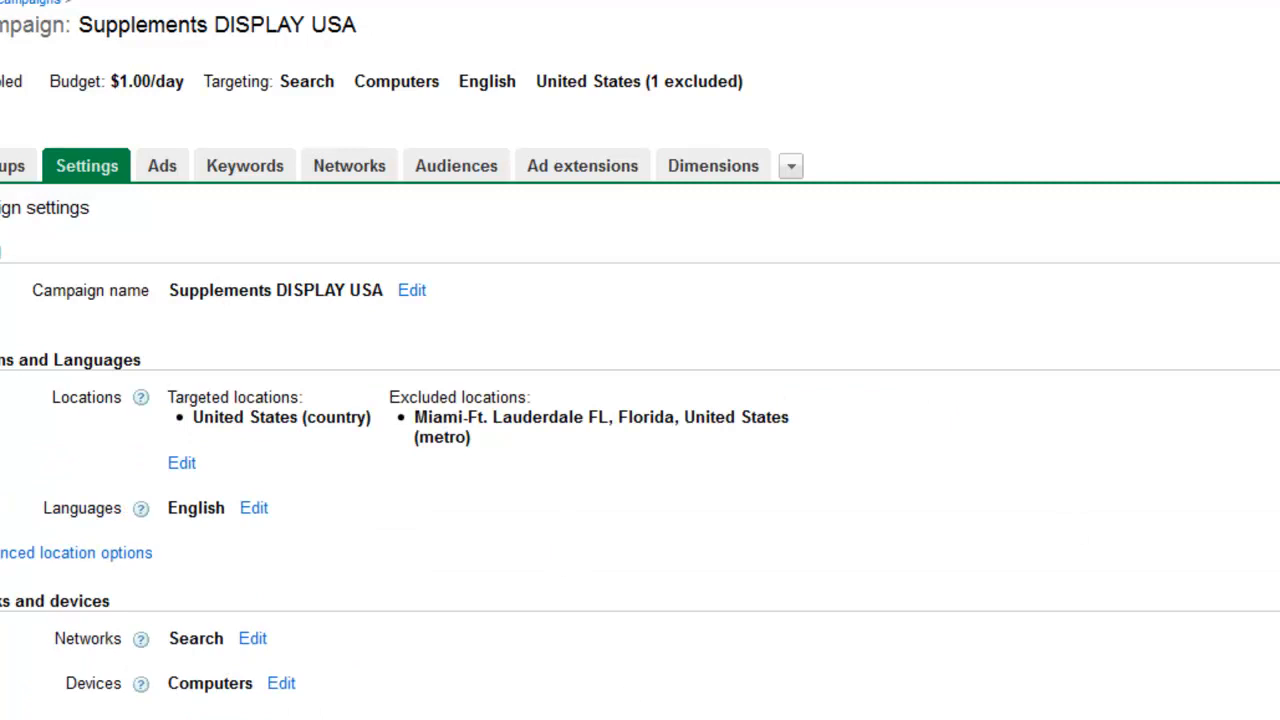
mouse_move(714, 498)
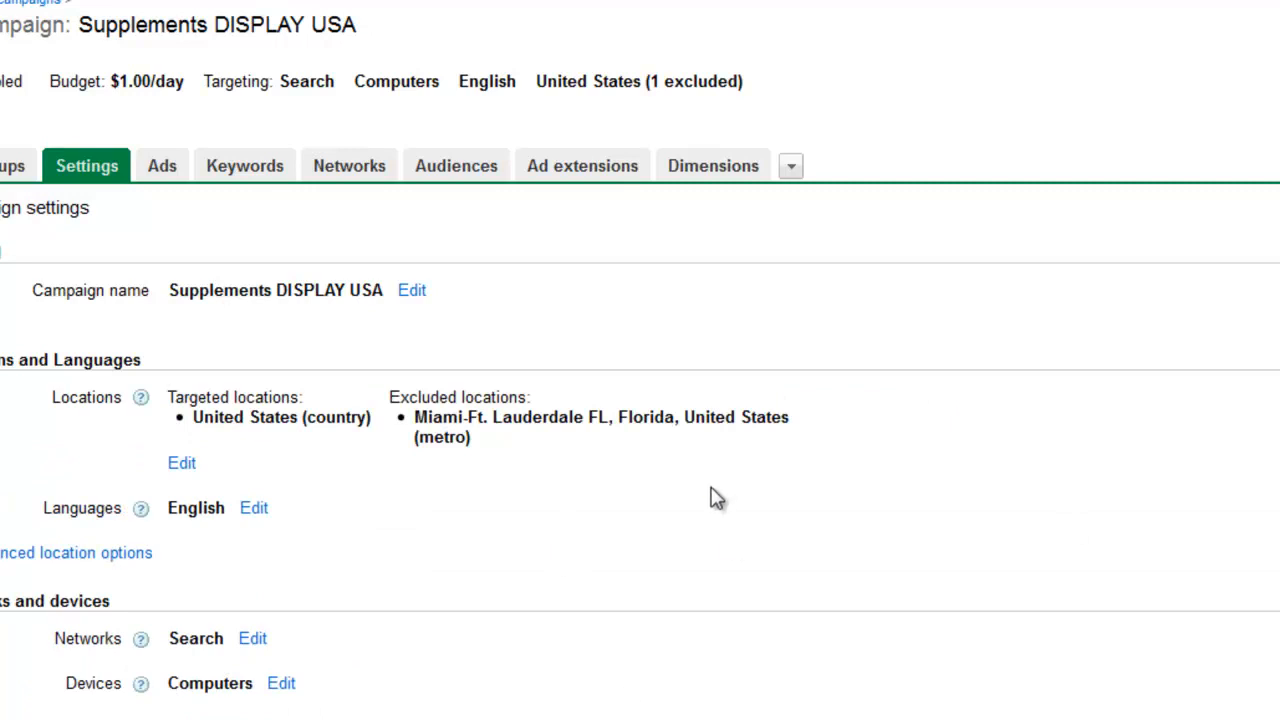